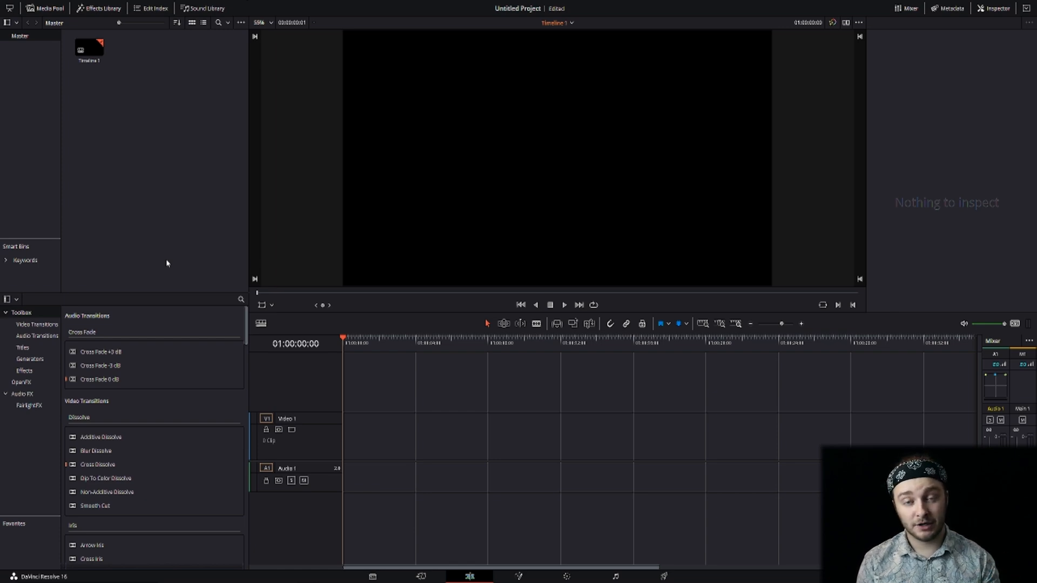
{"action": "mouse_move", "coordinate": [162, 240]}
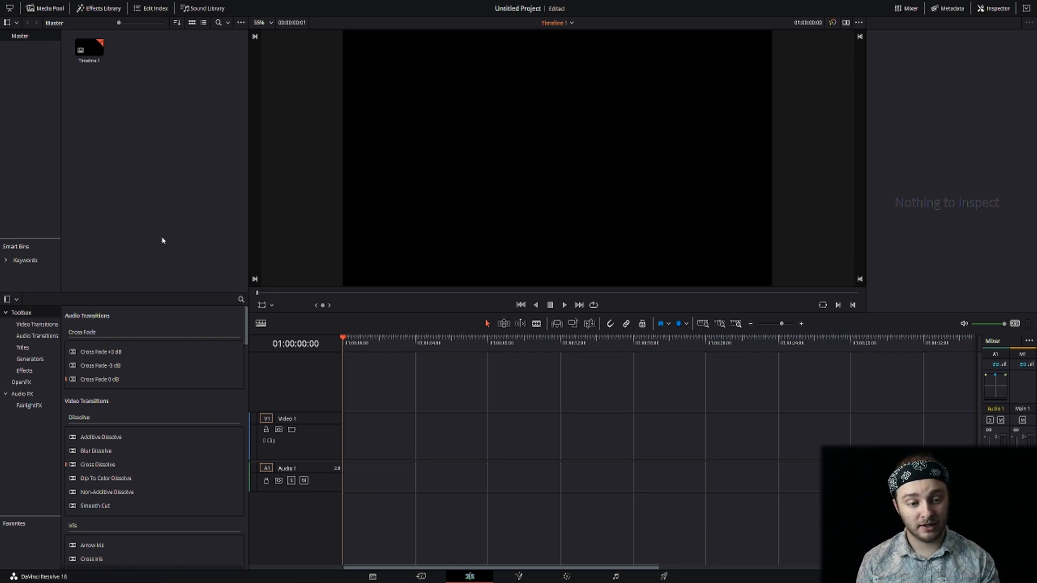
Import the green-screen phone clip through the Media Pool's Import Media option.
{"action": "right_click", "coordinate": [162, 240]}
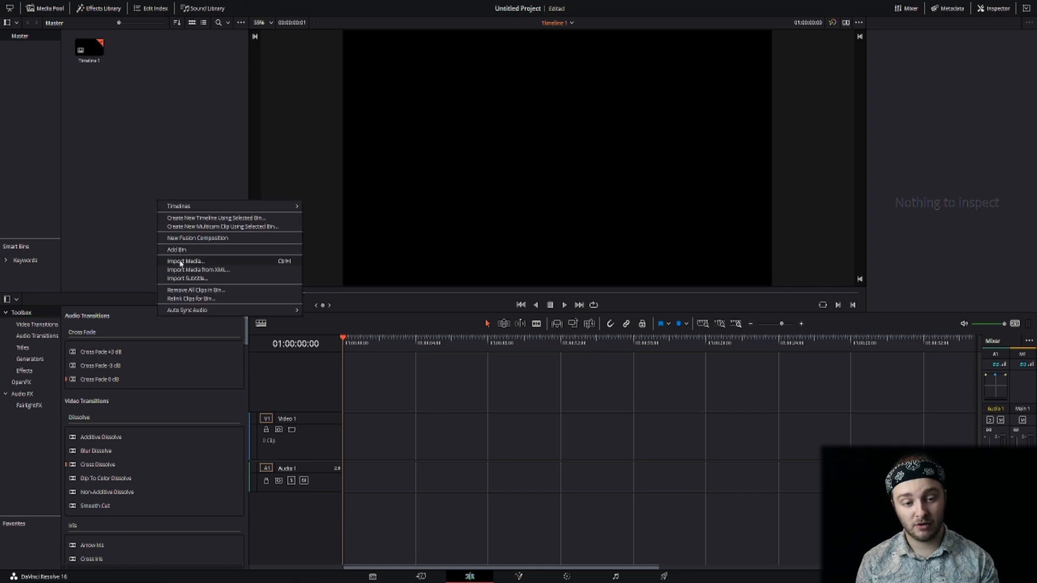
{"action": "left_click", "coordinate": [186, 260]}
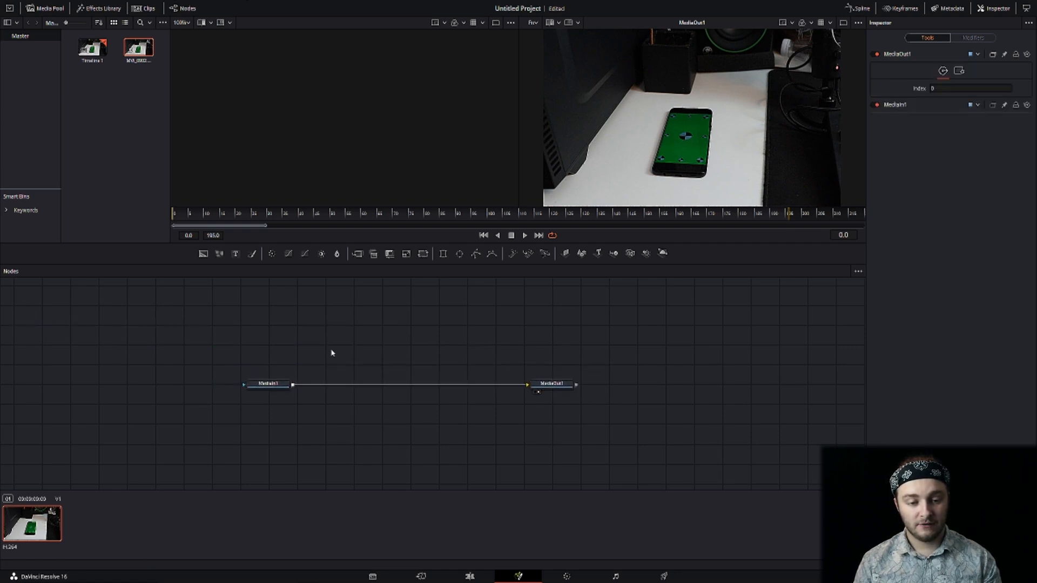
Drag the MediaIn1 node to the left side of the Nodes panel.
{"action": "left_click_drag", "start_coordinate": [268, 384], "coordinate": [98, 345]}
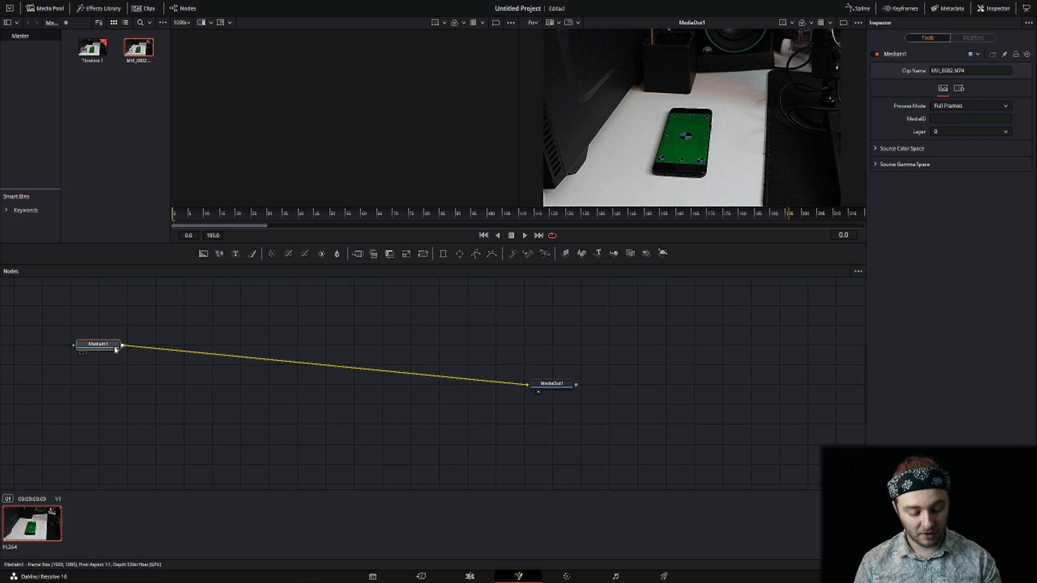
{"action": "mouse_move", "coordinate": [100, 344]}
{"action": "type", "text": "Planar Tracker"}
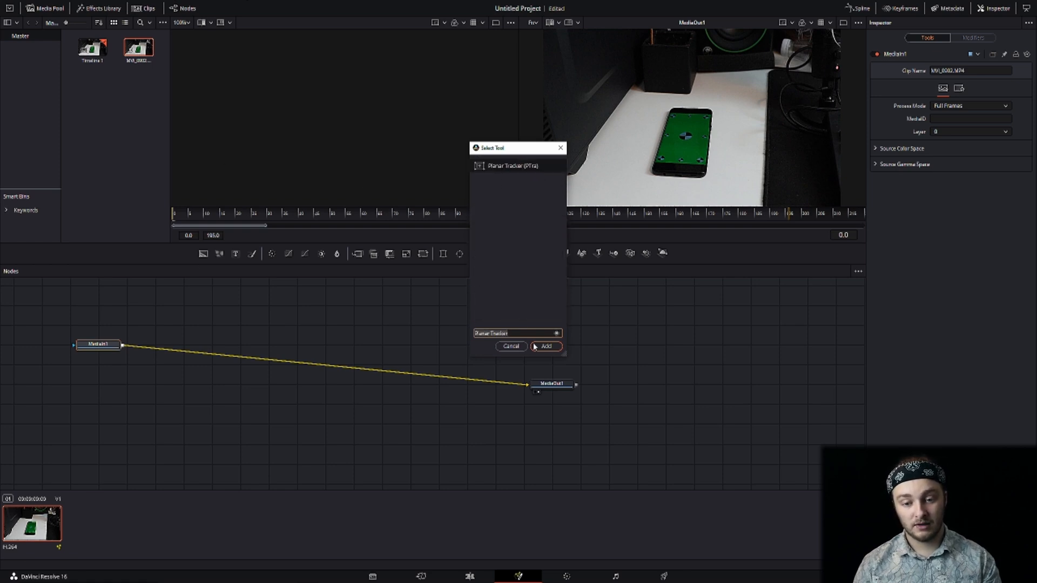
Add a Planar Tracker after MediaIn1, set Hybrid Point/Area, and outline the phone screen.
{"action": "left_click", "coordinate": [545, 346]}
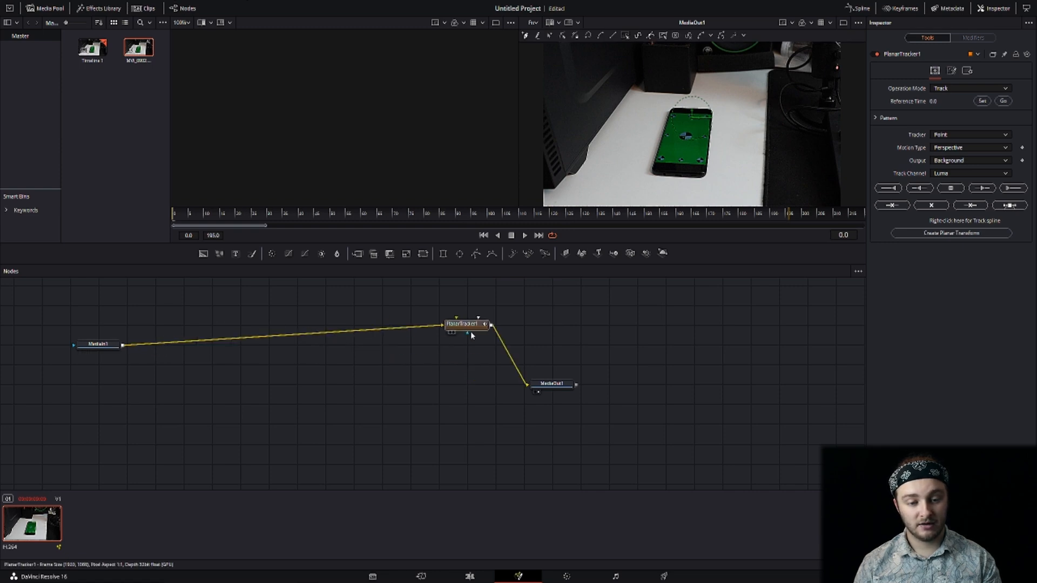
{"action": "left_click_drag", "start_coordinate": [466, 324], "coordinate": [210, 344]}
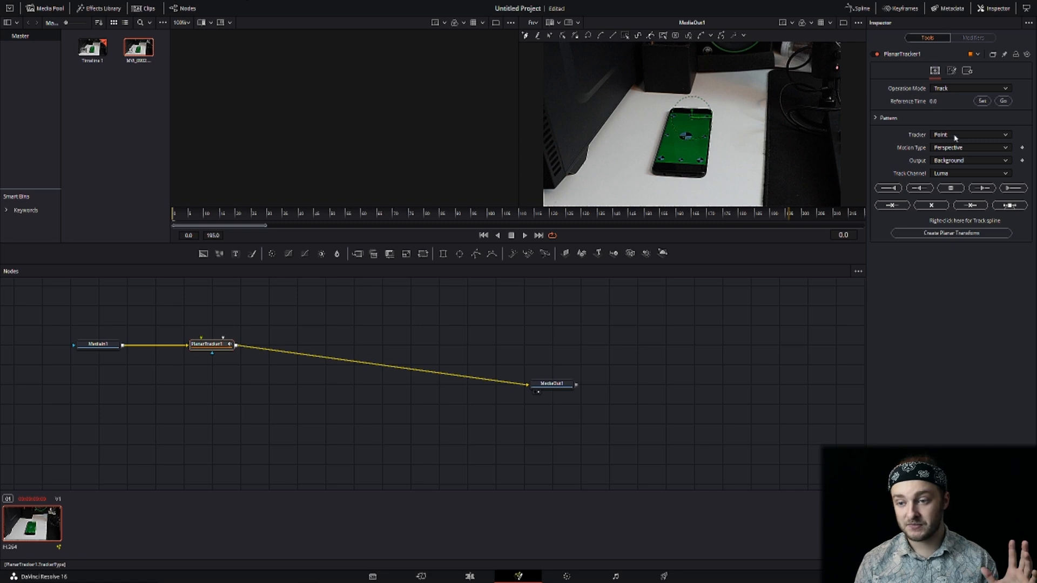
{"action": "left_click", "coordinate": [969, 134]}
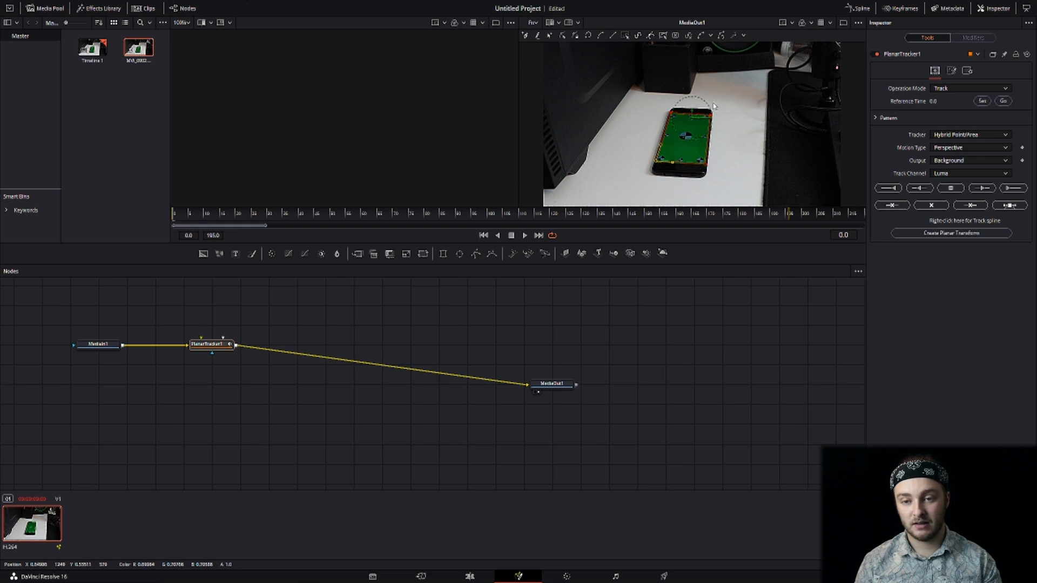
{"action": "left_click", "coordinate": [982, 100]}
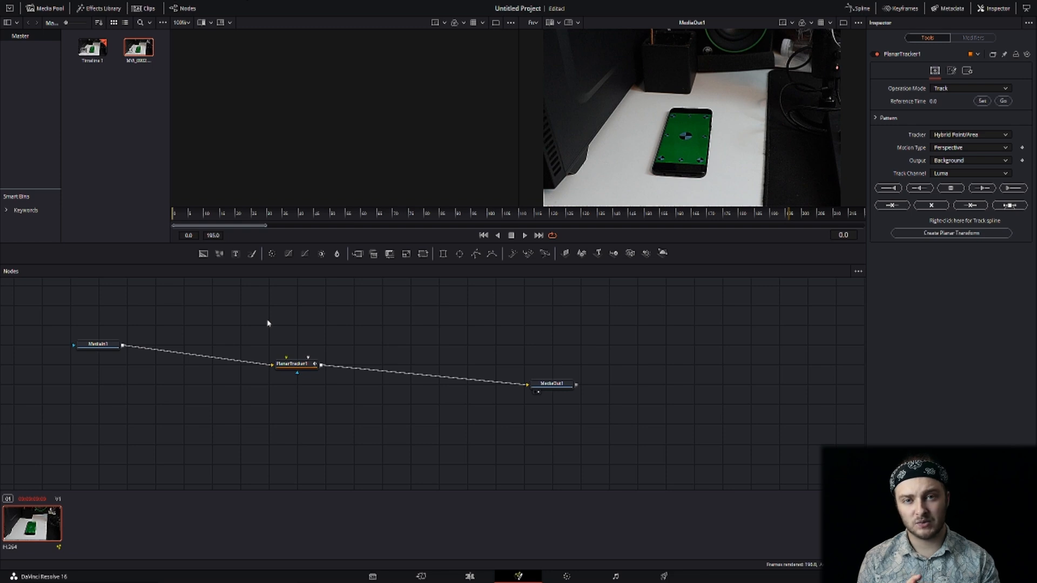
{"action": "mouse_move", "coordinate": [278, 333]}
{"action": "type", "text": "Cube3D"}
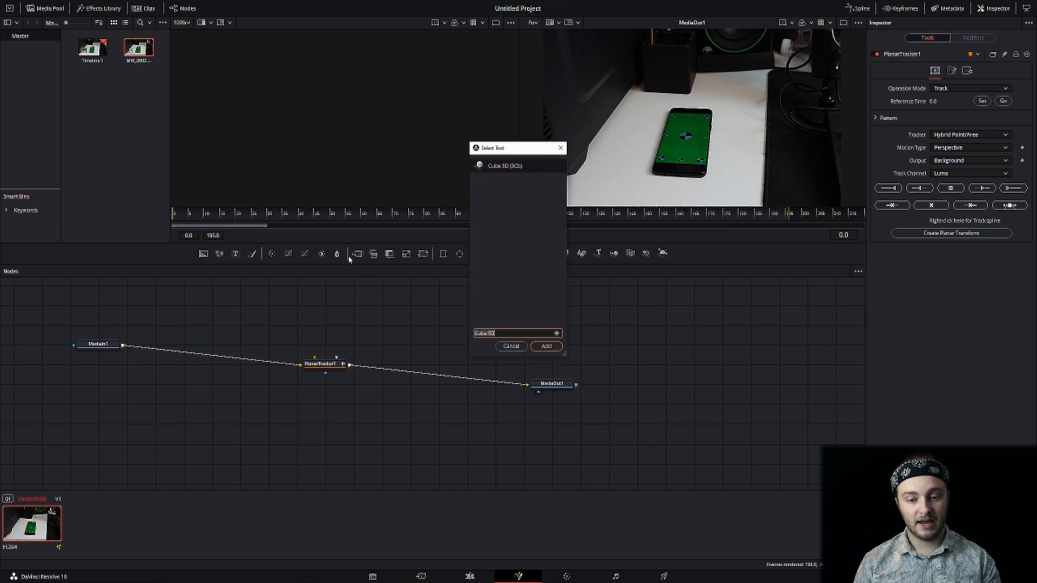
Add a Cube3D node from Select Tool and view Cube3D1 in the left viewer.
{"action": "left_click", "coordinate": [545, 345]}
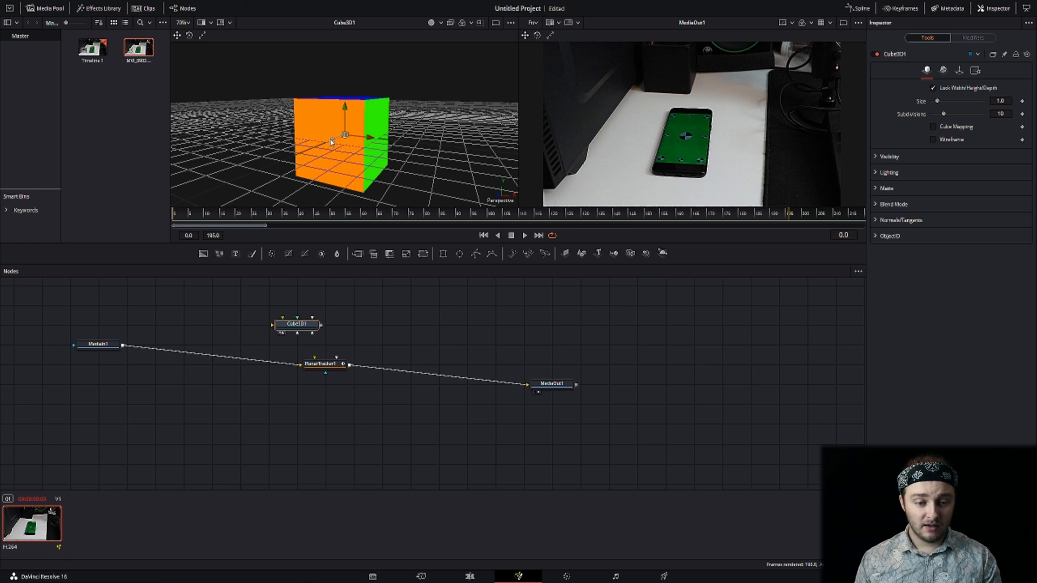
Feed Renderer3D into the PlanarTracker's corner pin input and set Operation Mode to Corner Pin.
{"action": "left_click_drag", "start_coordinate": [298, 325], "coordinate": [240, 305]}
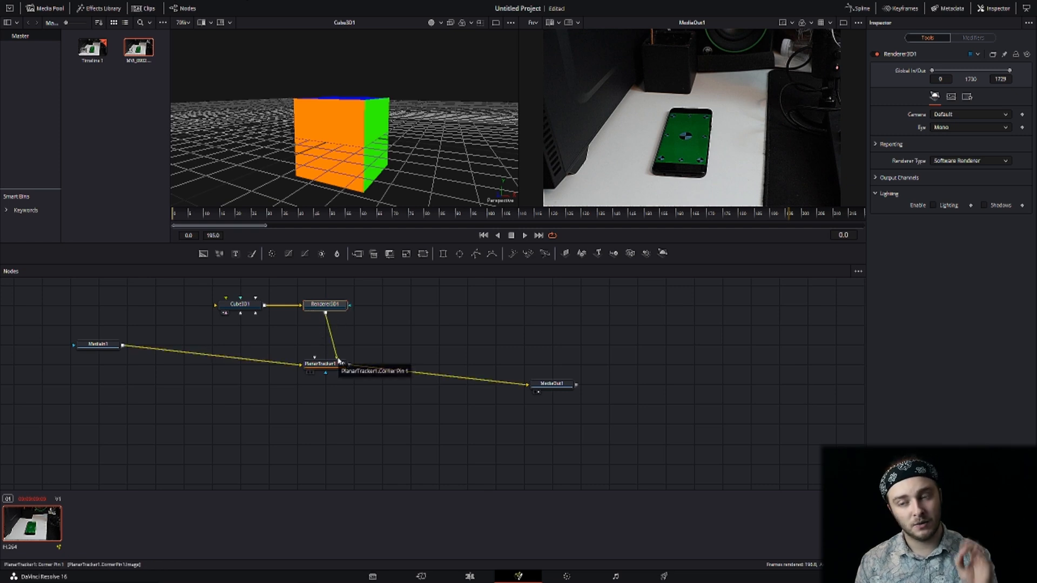
{"action": "left_click", "coordinate": [324, 364]}
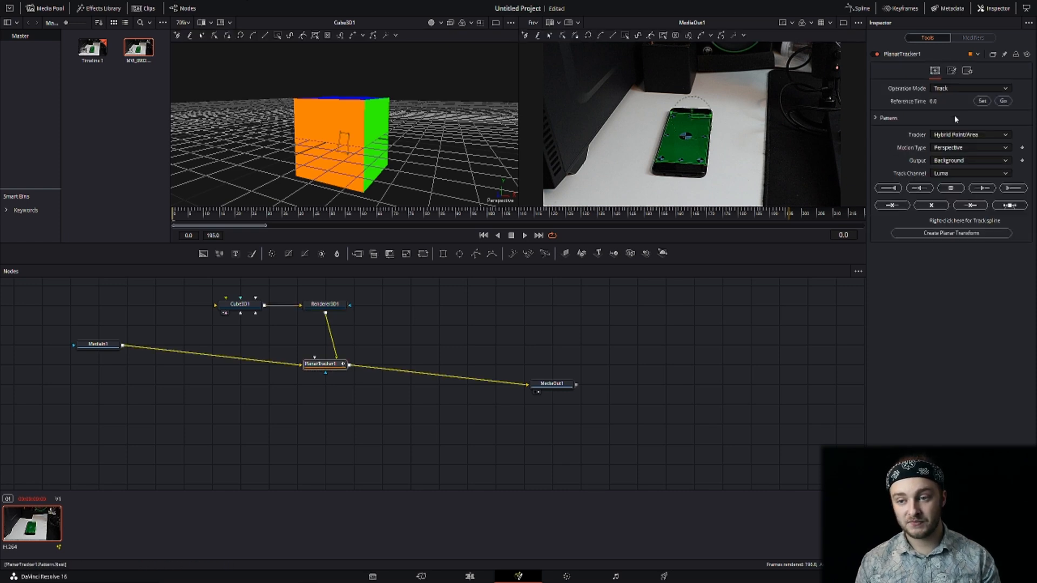
{"action": "left_click", "coordinate": [969, 88]}
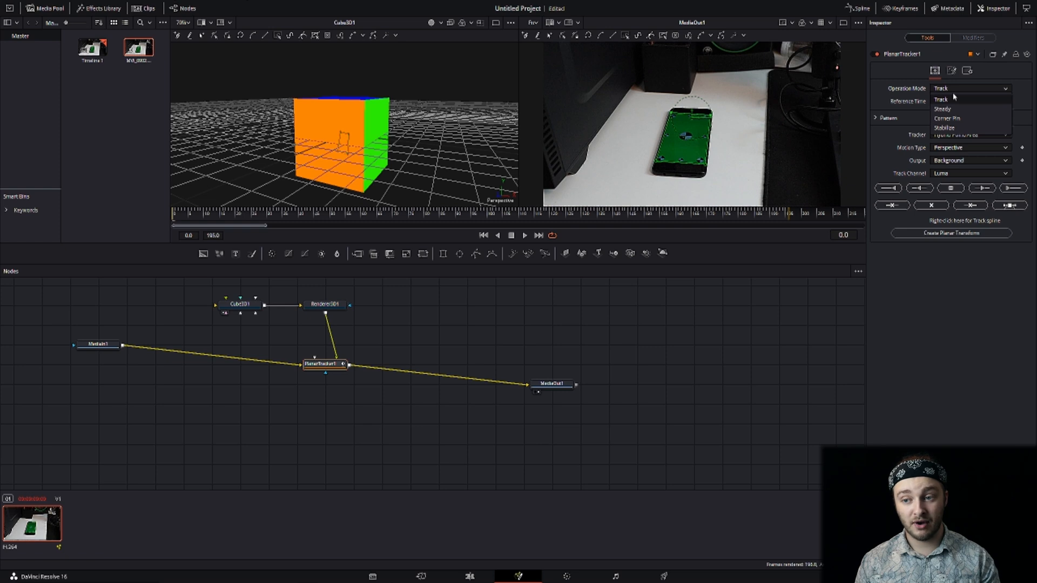
{"action": "left_click", "coordinate": [947, 118]}
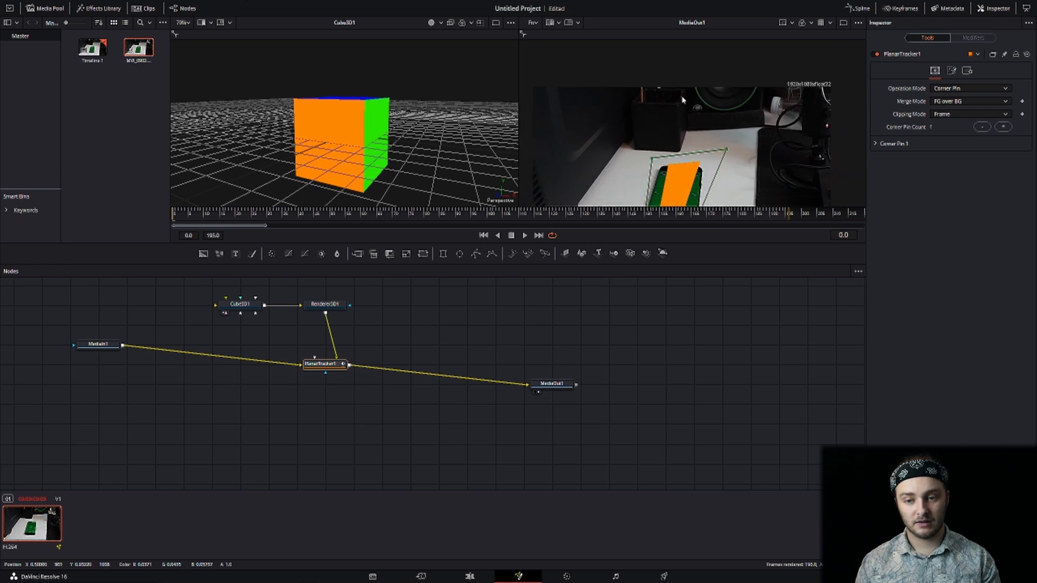
{"action": "left_click", "coordinate": [184, 305]}
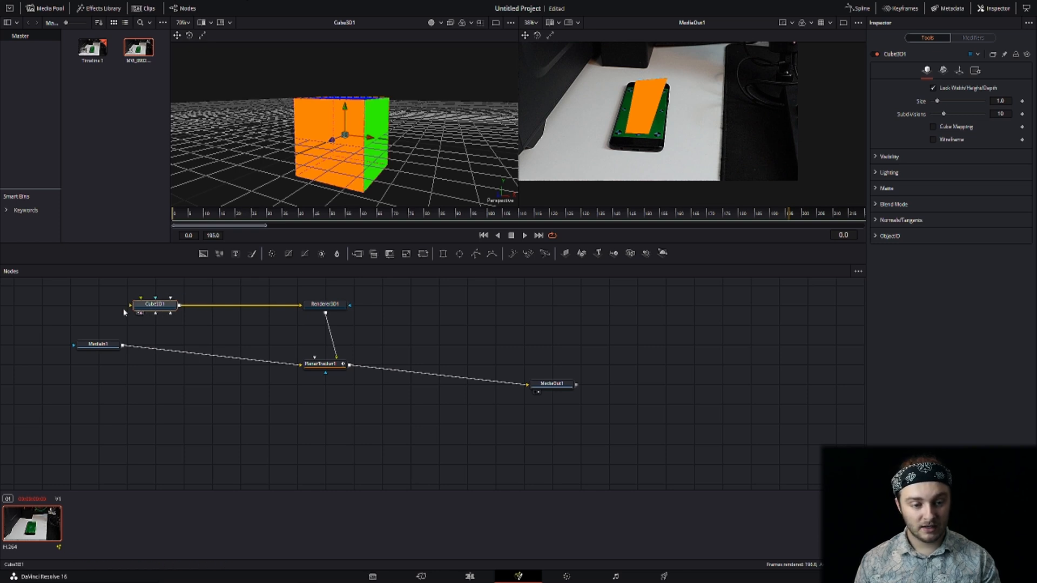
Insert Merge3D between Cube3D1 and Renderer3D1, connect a Camera3D into it, and arrange nodes.
{"action": "left_click_drag", "start_coordinate": [156, 305], "coordinate": [97, 304]}
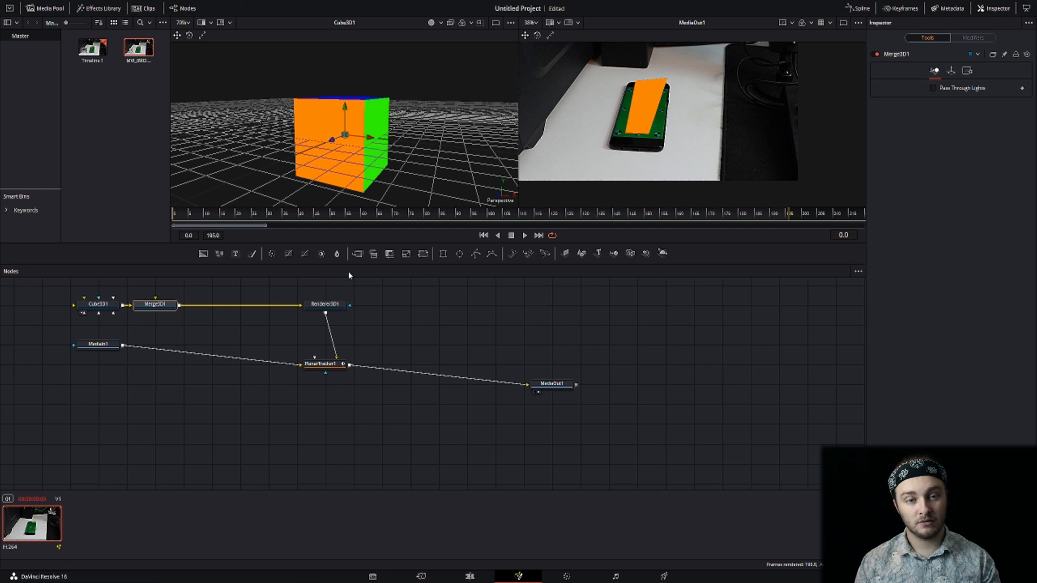
{"action": "left_click_drag", "start_coordinate": [156, 305], "coordinate": [212, 305]}
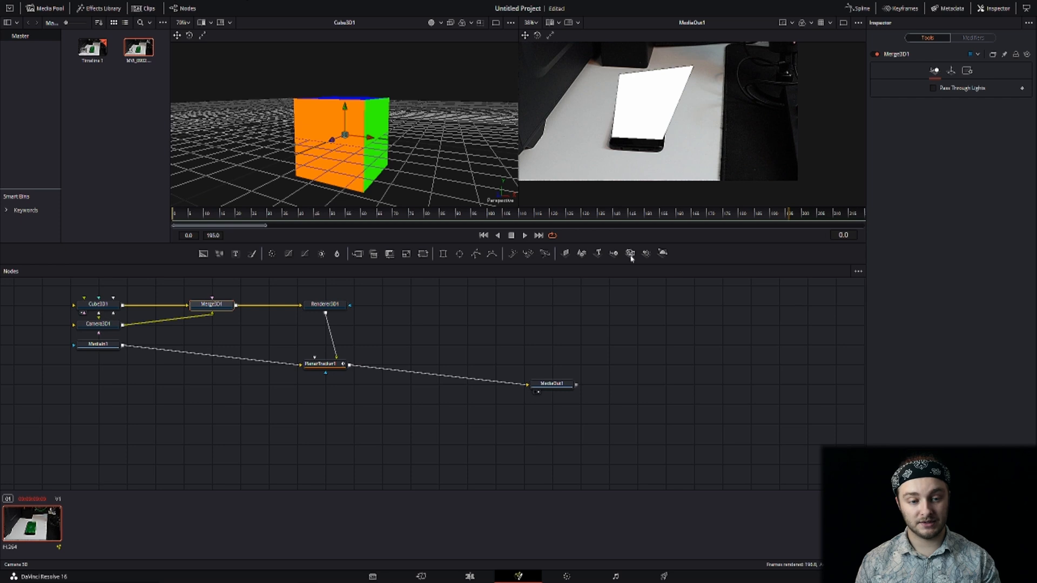
{"action": "left_click", "coordinate": [212, 304]}
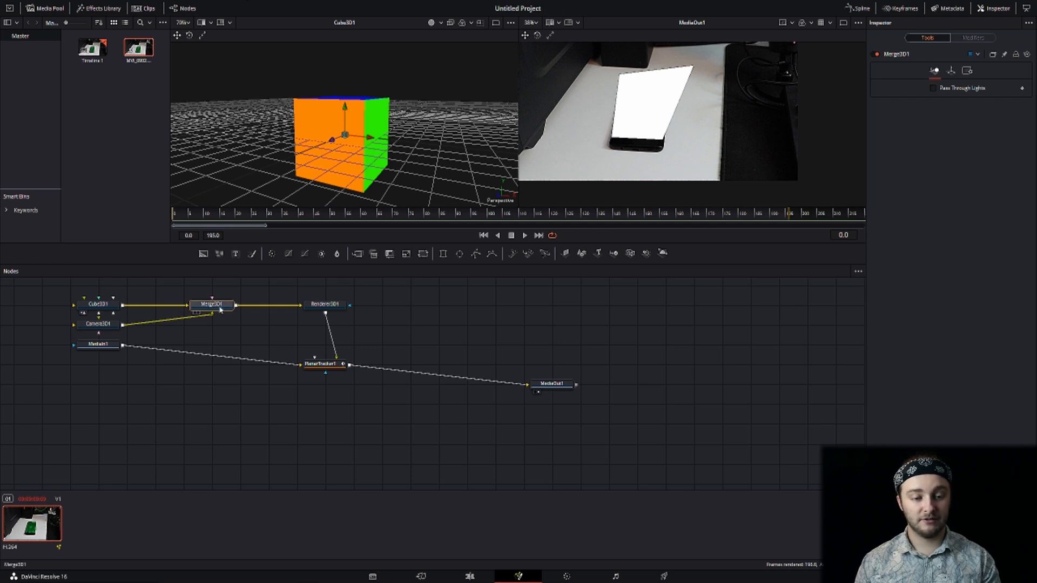
{"action": "left_click", "coordinate": [97, 324]}
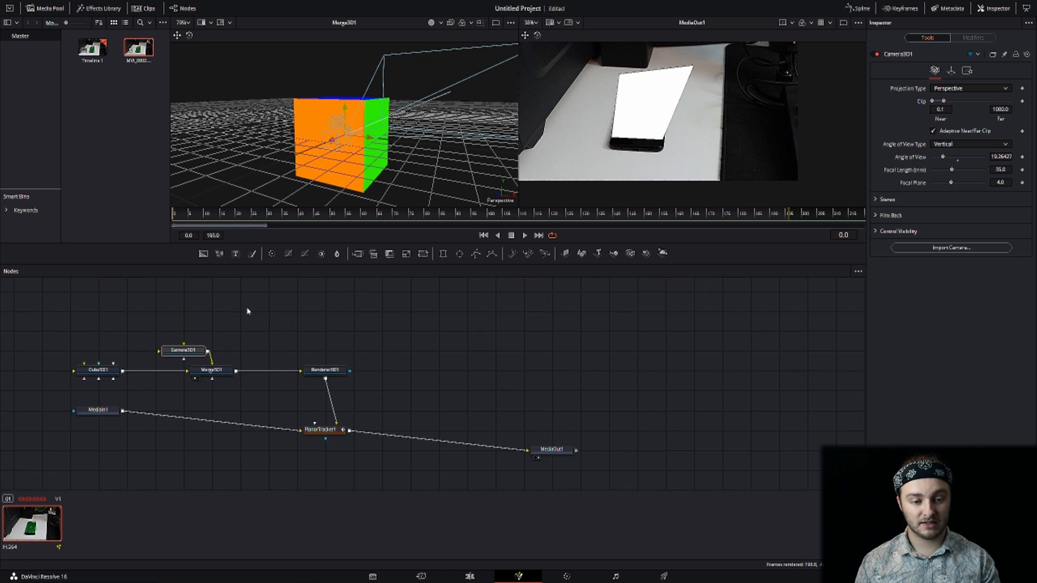
{"action": "left_click_drag", "start_coordinate": [183, 350], "coordinate": [211, 312]}
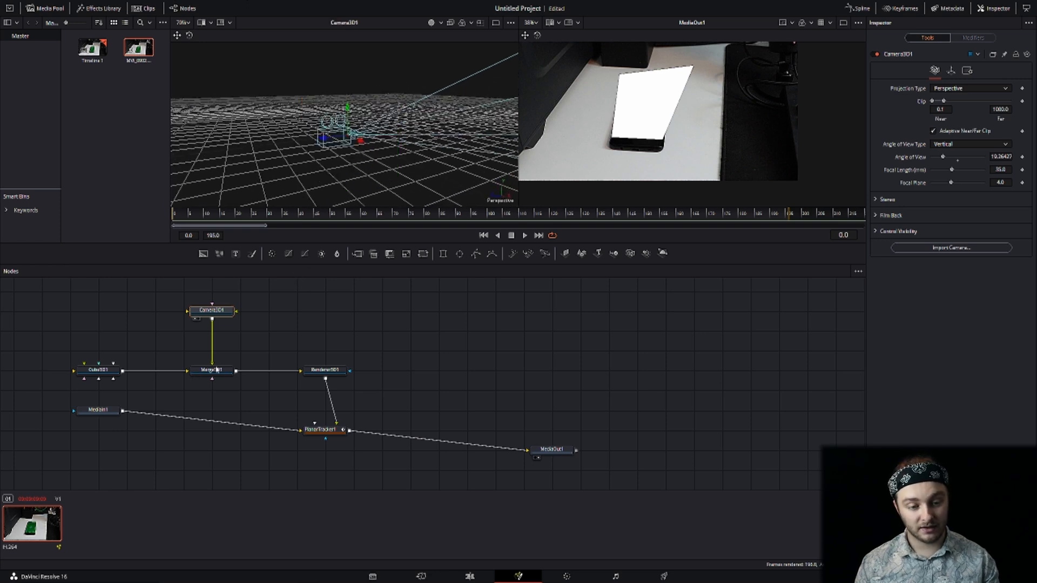
{"action": "left_click", "coordinate": [211, 369]}
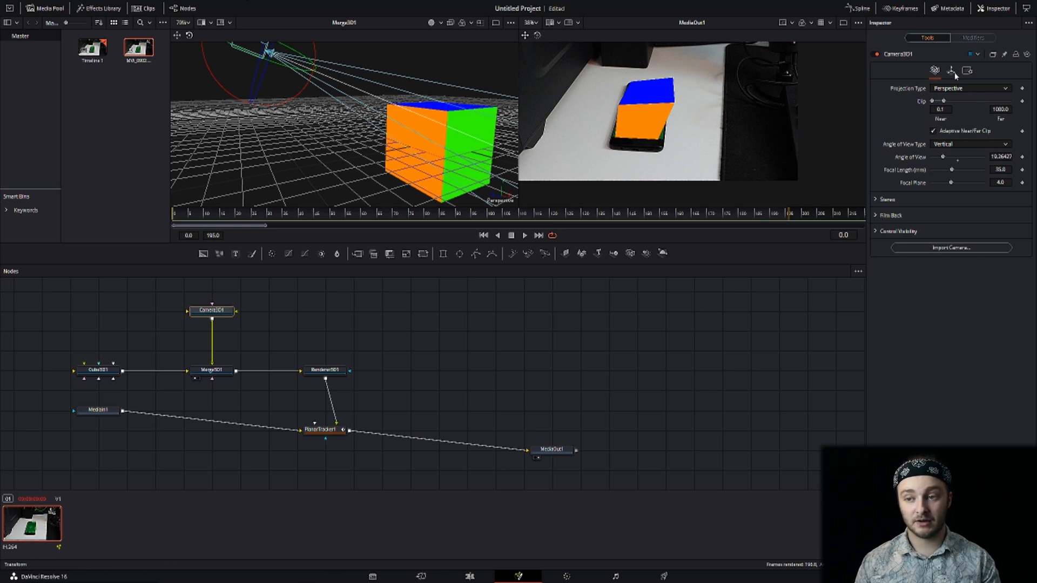
Tick Use Target in Camera3D1's Transform tab so the camera aims at the cube.
{"action": "left_click", "coordinate": [951, 71]}
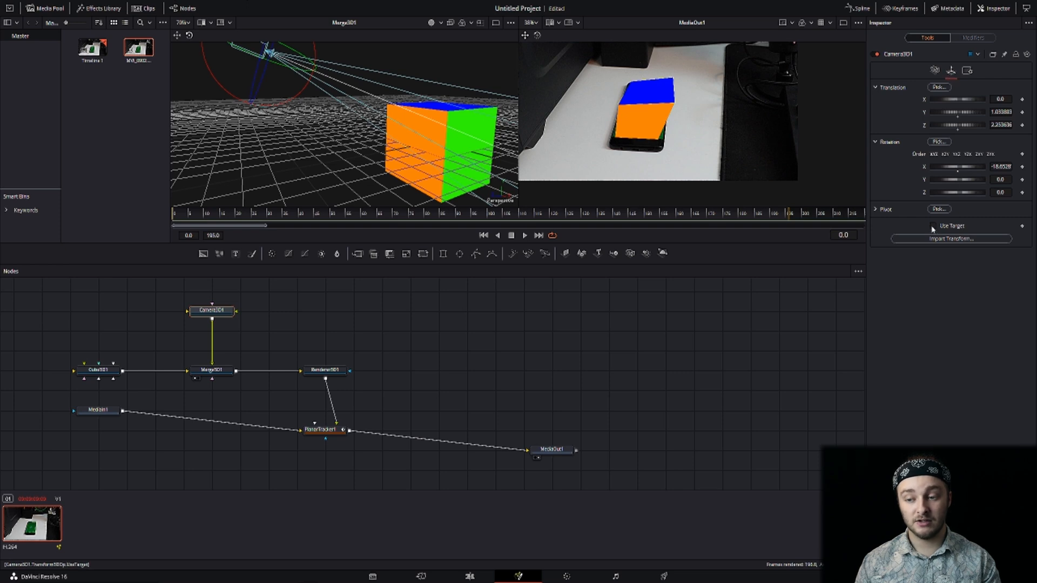
{"action": "left_click", "coordinate": [933, 226]}
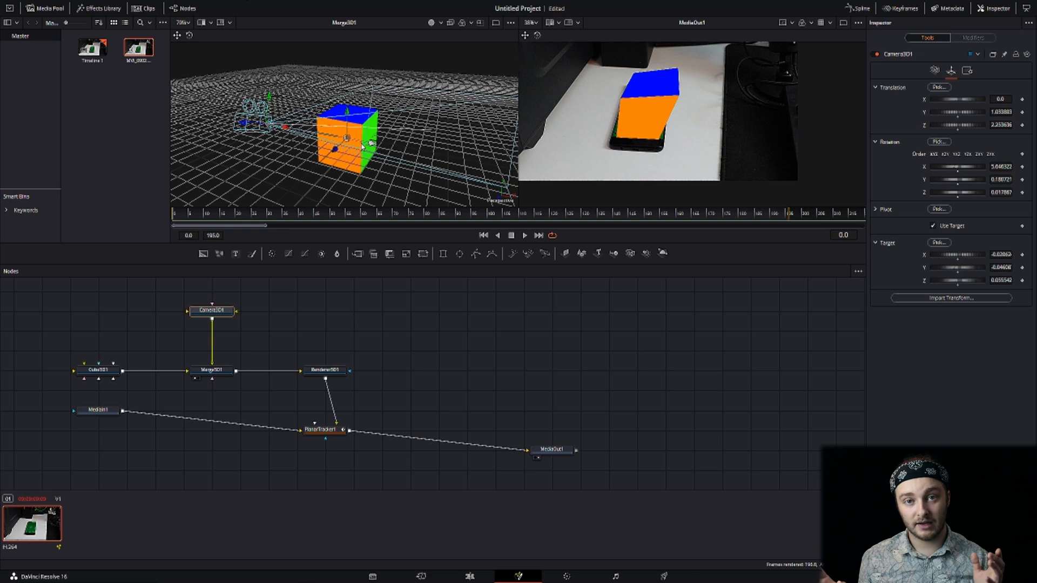
{"action": "left_click", "coordinate": [97, 371]}
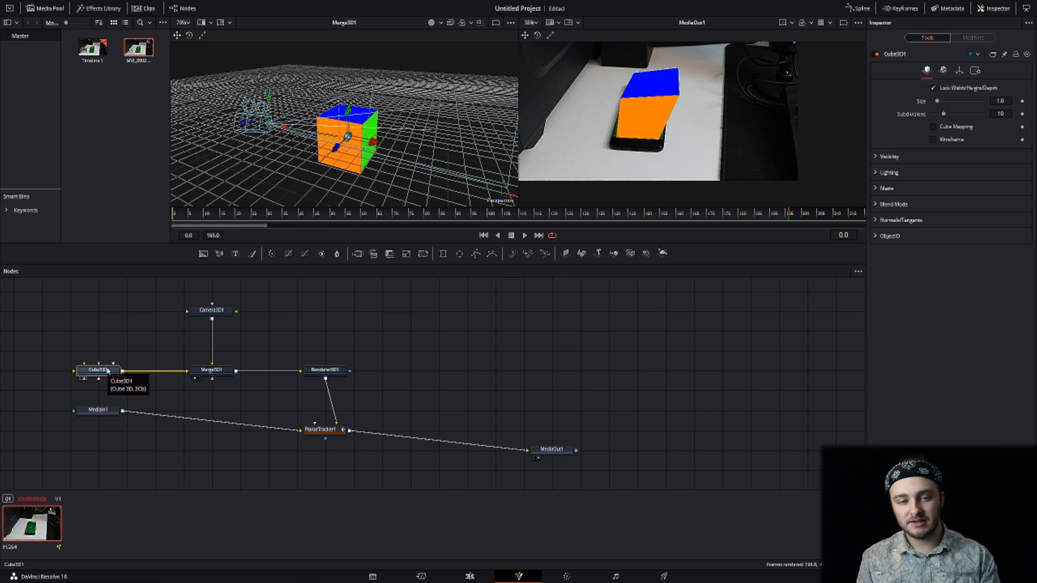
{"action": "mouse_move", "coordinate": [103, 357]}
{"action": "type", "text": "Cube3D"}
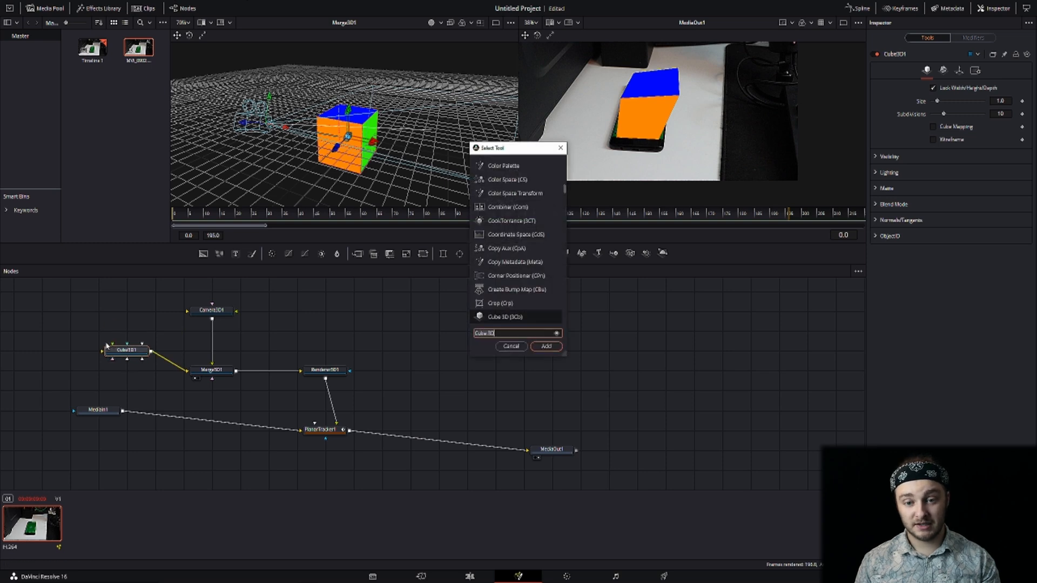
Add FastNoiseTexture1 and connect its output to Cube3D1's material input.
{"action": "type", "text": "fast"}
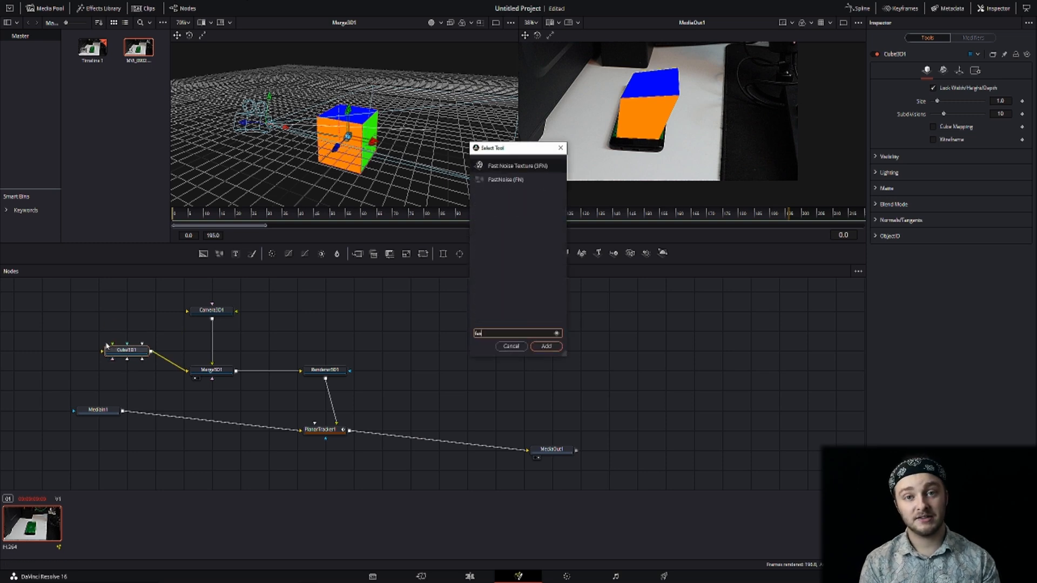
{"action": "type", "text": "ast noise Texture"}
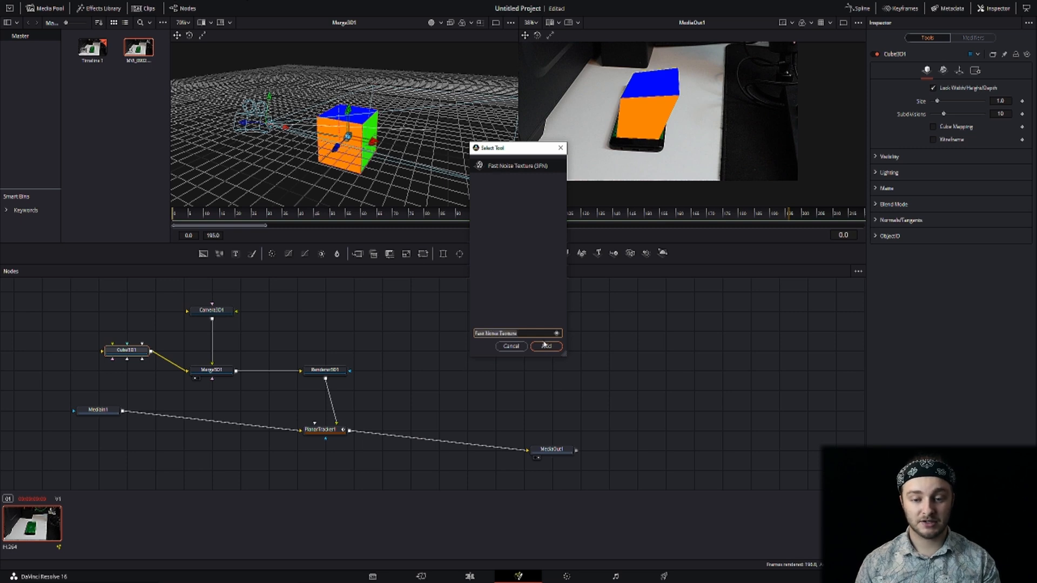
{"action": "left_click", "coordinate": [545, 346]}
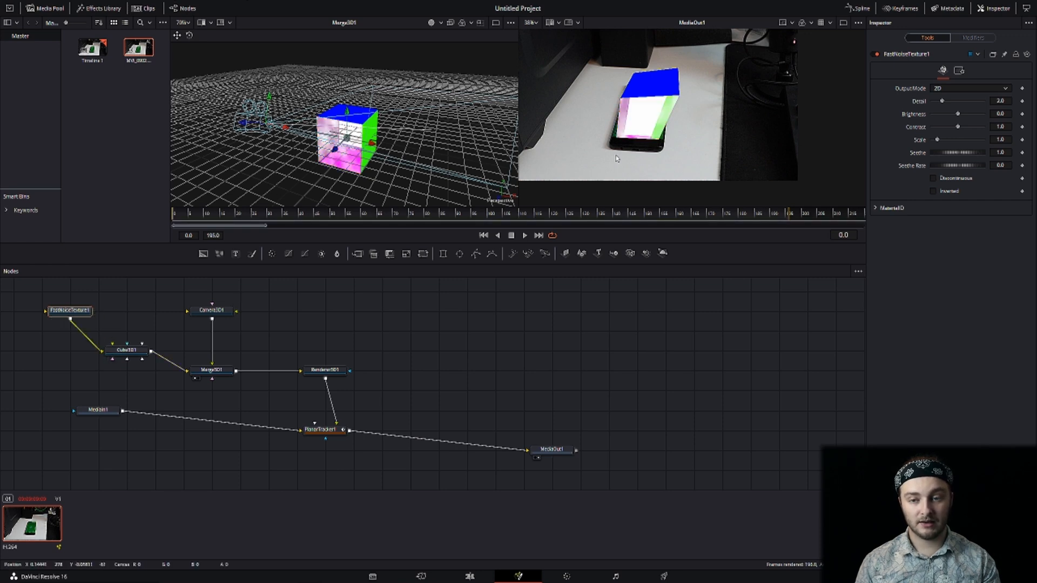
{"action": "left_click", "coordinate": [212, 369]}
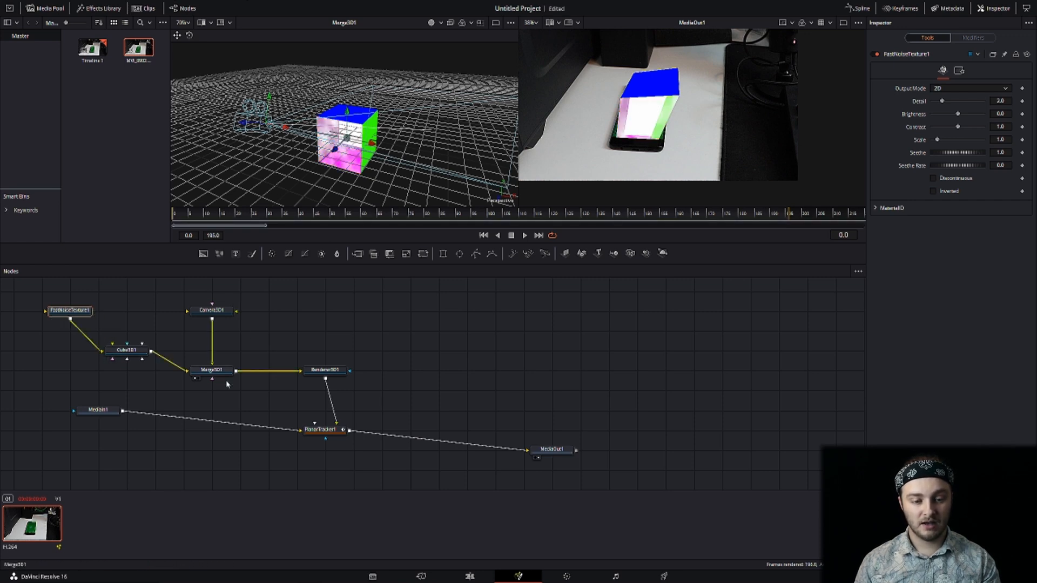
Add a Color Corrector after Renderer3D1 and push its color wheel toward blue.
{"action": "left_click", "coordinate": [324, 371]}
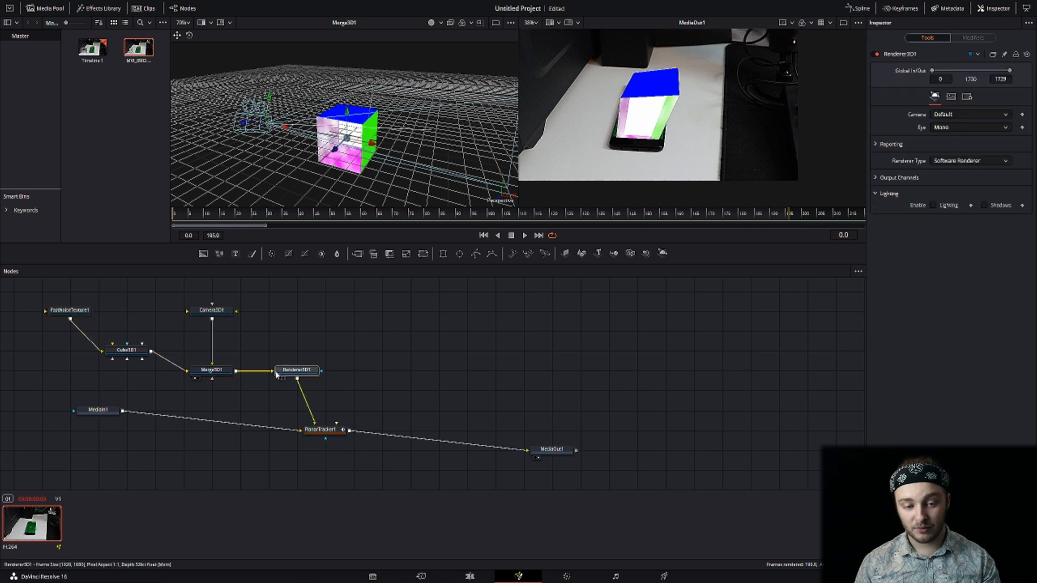
{"action": "left_click", "coordinate": [297, 389]}
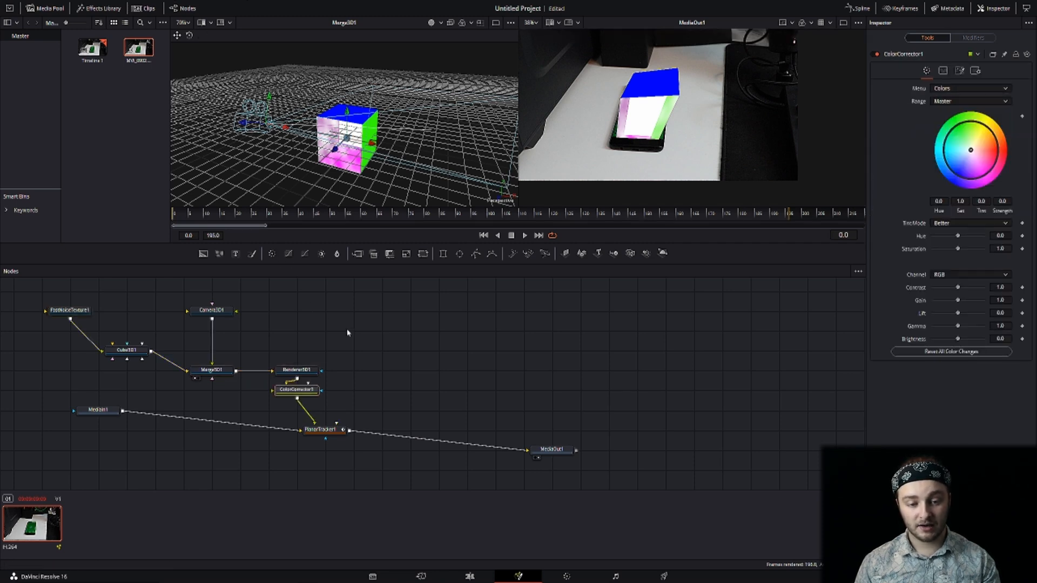
{"action": "left_click_drag", "start_coordinate": [970, 150], "coordinate": [958, 170]}
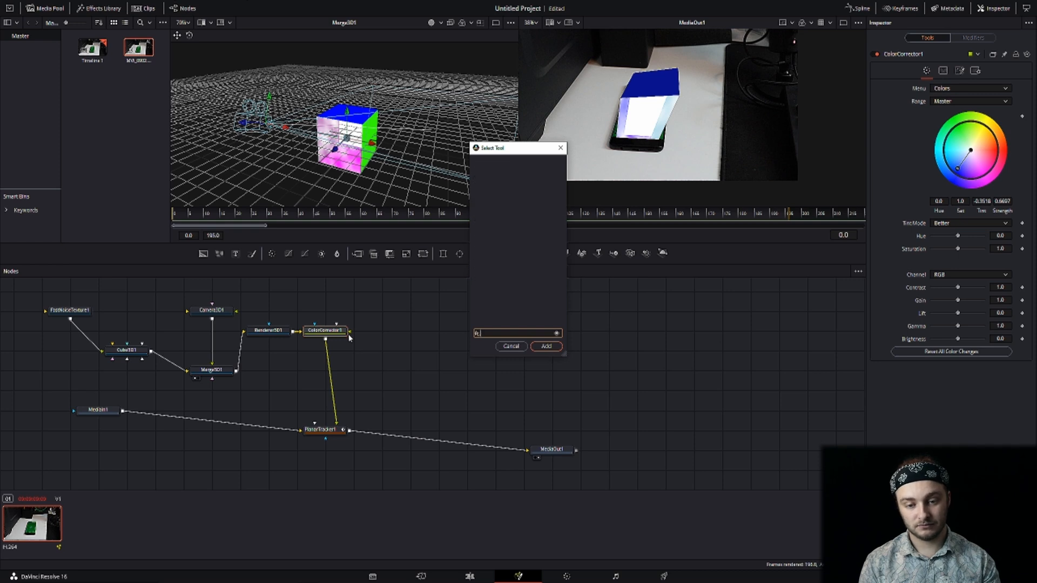
Add a Film Grain node after the Color Corrector and raise its Strength slider.
{"action": "type", "text": "film"}
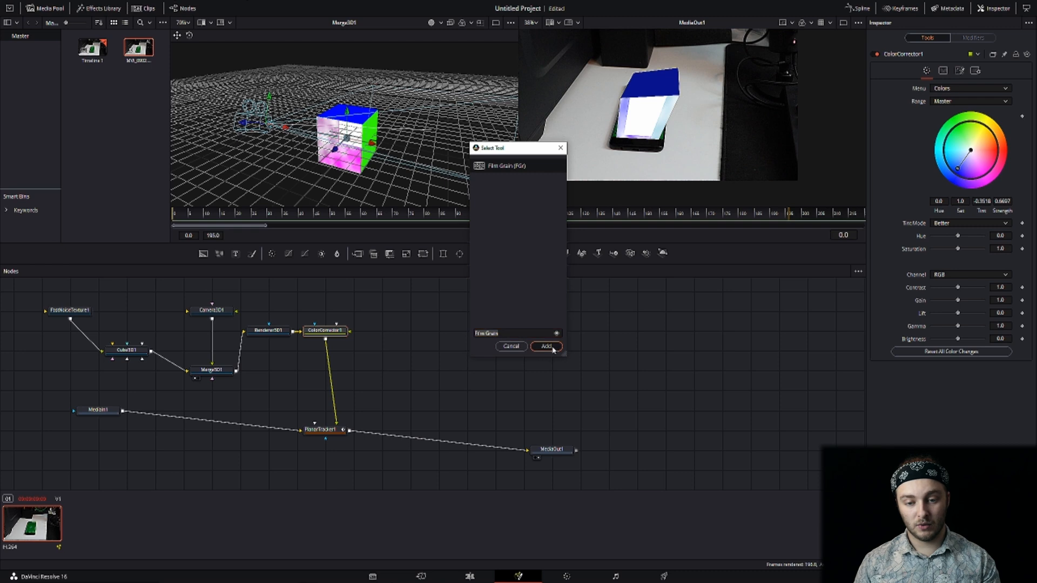
{"action": "left_click", "coordinate": [545, 346]}
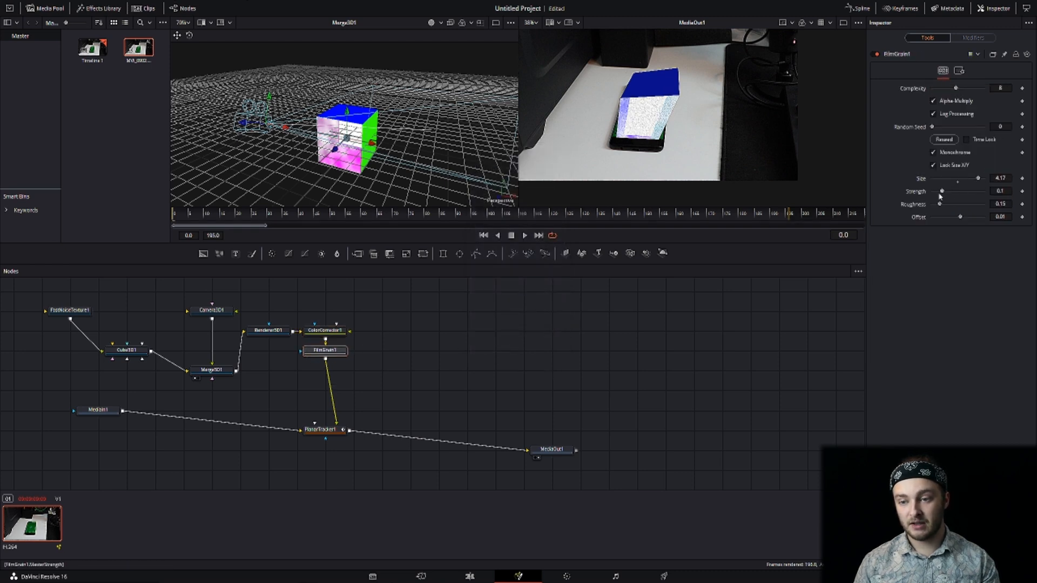
{"action": "left_click_drag", "start_coordinate": [942, 192], "coordinate": [963, 191]}
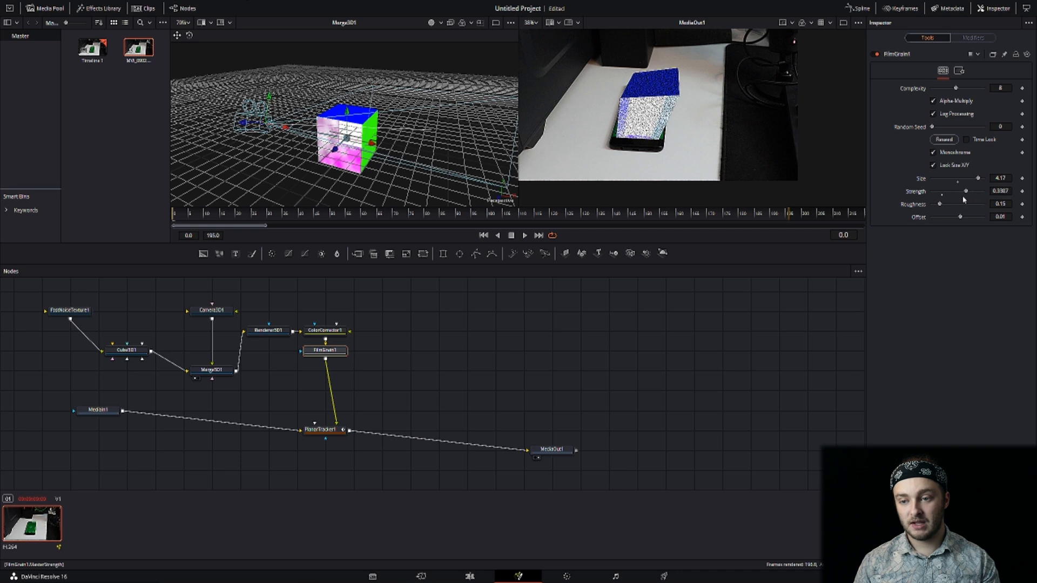
{"action": "left_click_drag", "start_coordinate": [959, 203], "coordinate": [985, 203]}
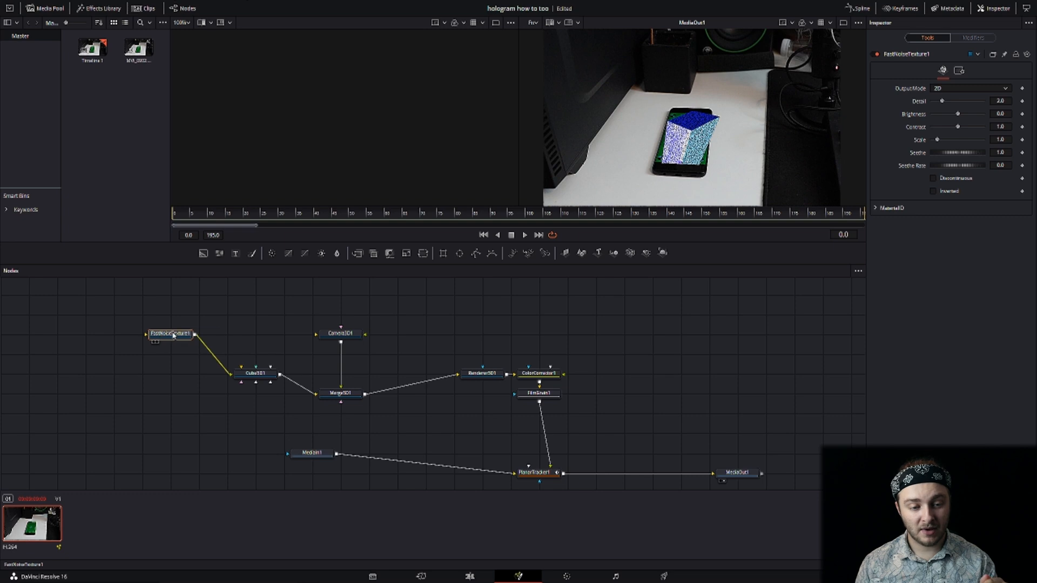
Shift FastNoiseTexture1 left and feed it into several Cube3D1 faces, including Bottom.
{"action": "left_click_drag", "start_coordinate": [171, 333], "coordinate": [141, 333]}
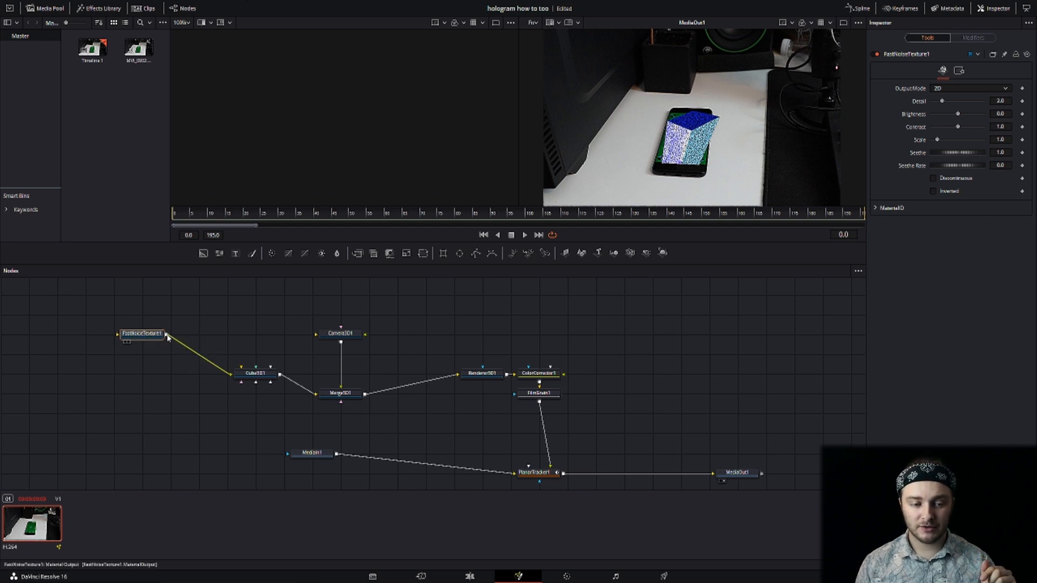
{"action": "left_click", "coordinate": [256, 374]}
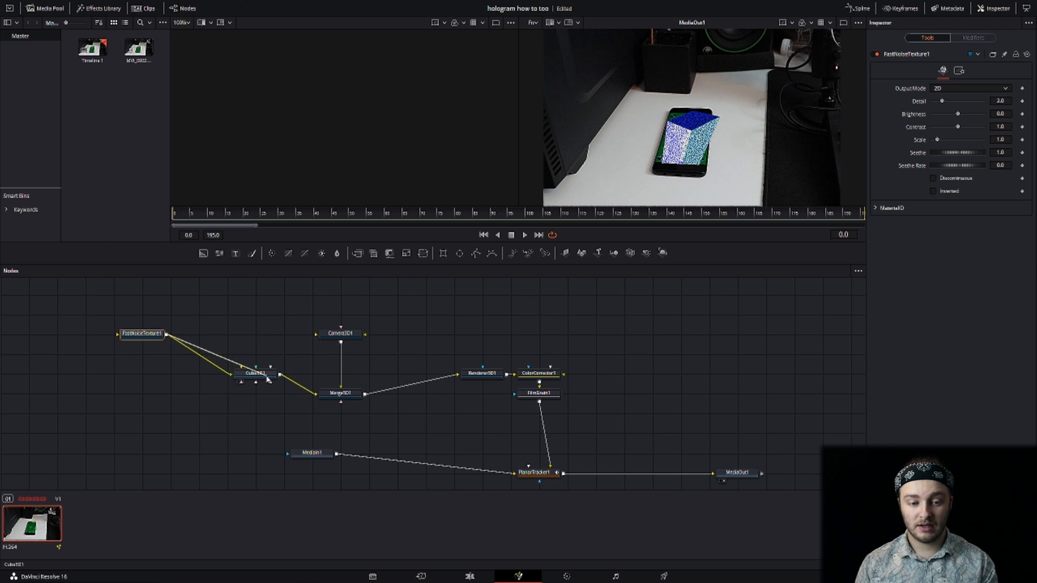
{"action": "left_click", "coordinate": [257, 373]}
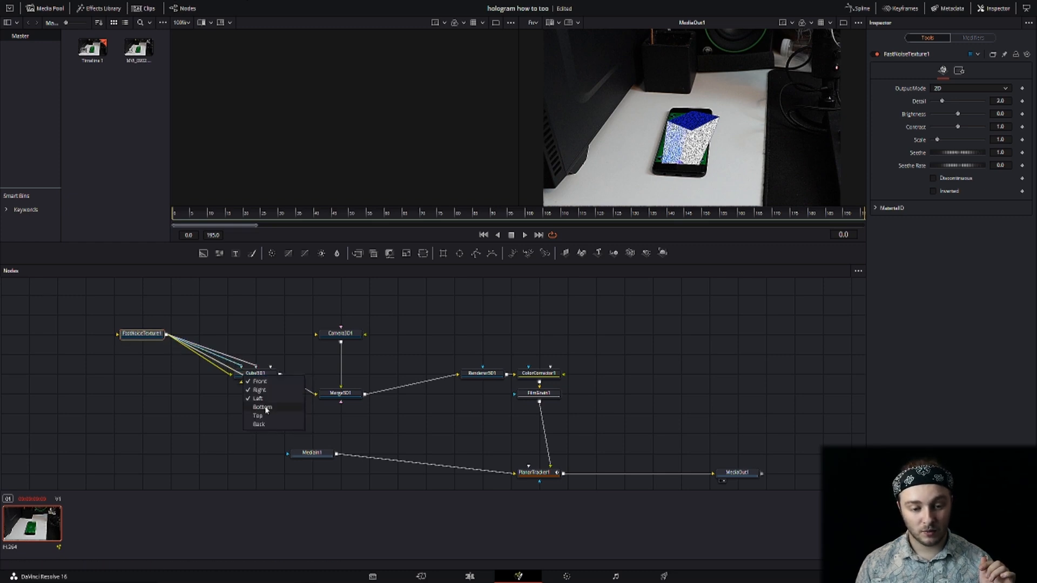
{"action": "left_click", "coordinate": [261, 407]}
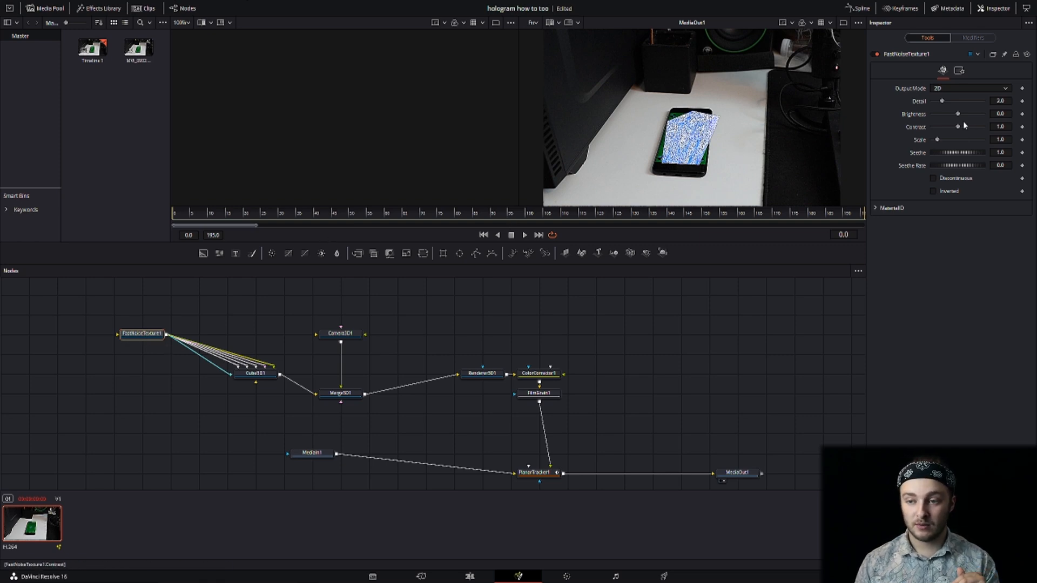
Lower FastNoiseTexture1 brightness to about -0.38 and contrast to about 0.86.
{"action": "left_click_drag", "start_coordinate": [957, 114], "coordinate": [954, 114]}
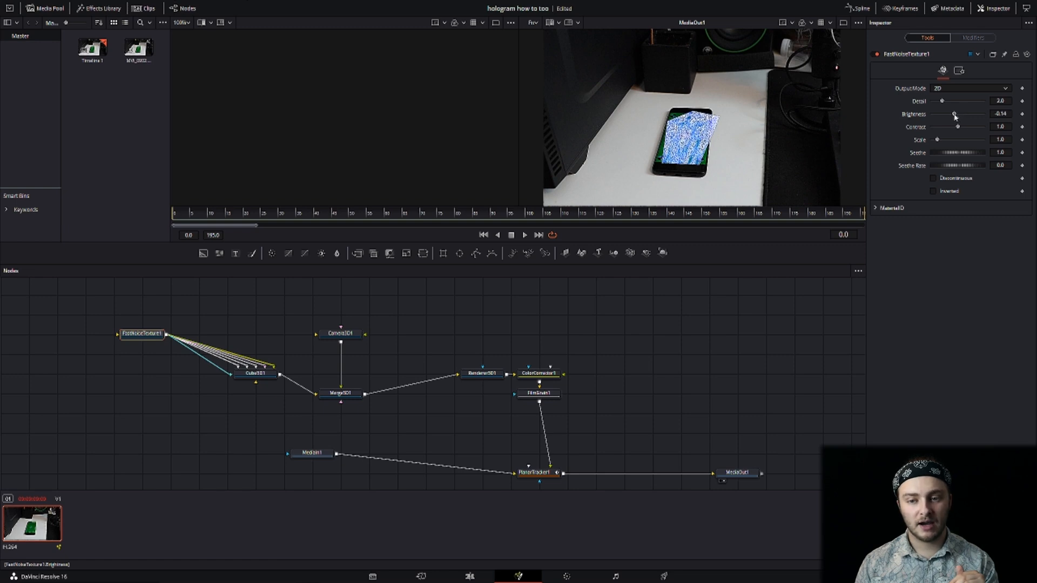
{"action": "left_click_drag", "start_coordinate": [955, 114], "coordinate": [952, 114]}
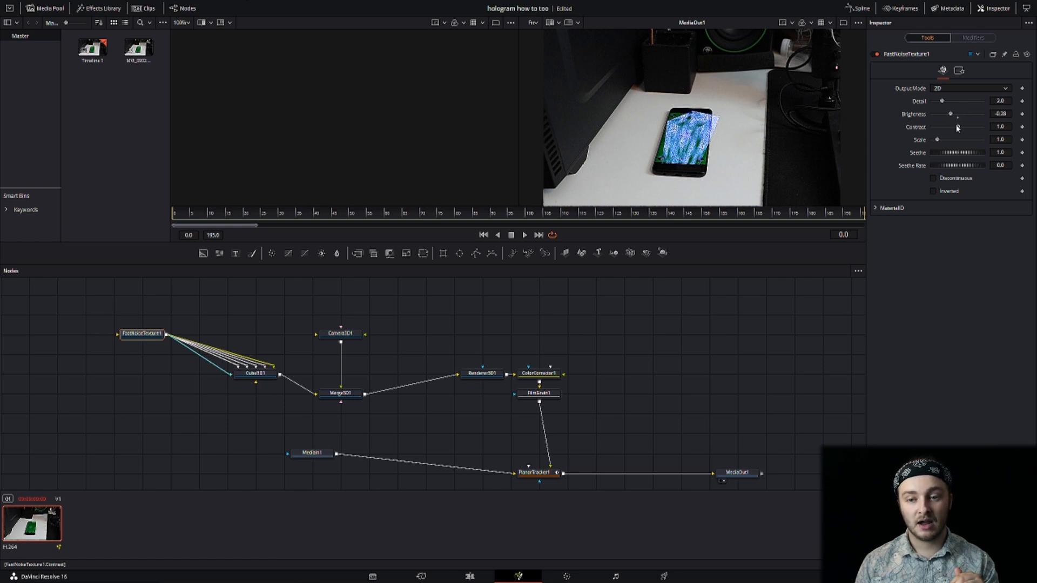
{"action": "left_click_drag", "start_coordinate": [957, 126], "coordinate": [954, 127]}
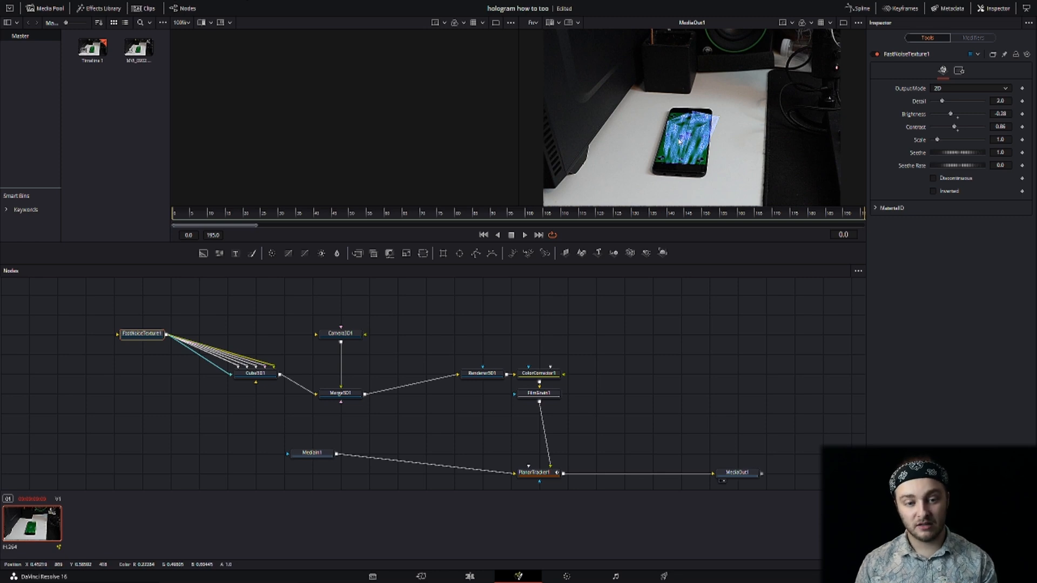
{"action": "left_click", "coordinate": [341, 394]}
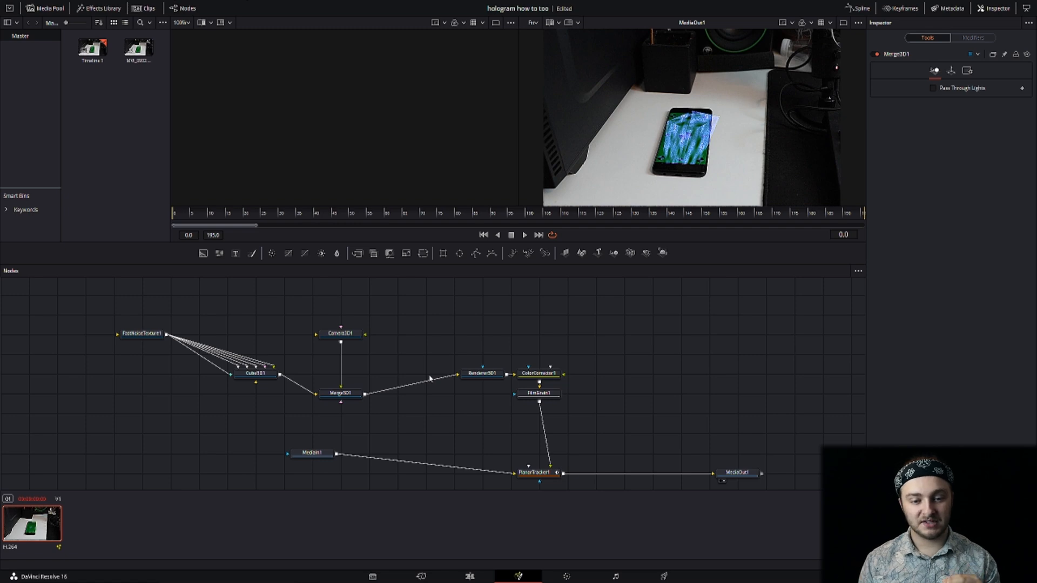
Display the Merge3D1 scene in the left viewer, selecting Camera3D1 and Merge3D1.
{"action": "left_click", "coordinate": [339, 334]}
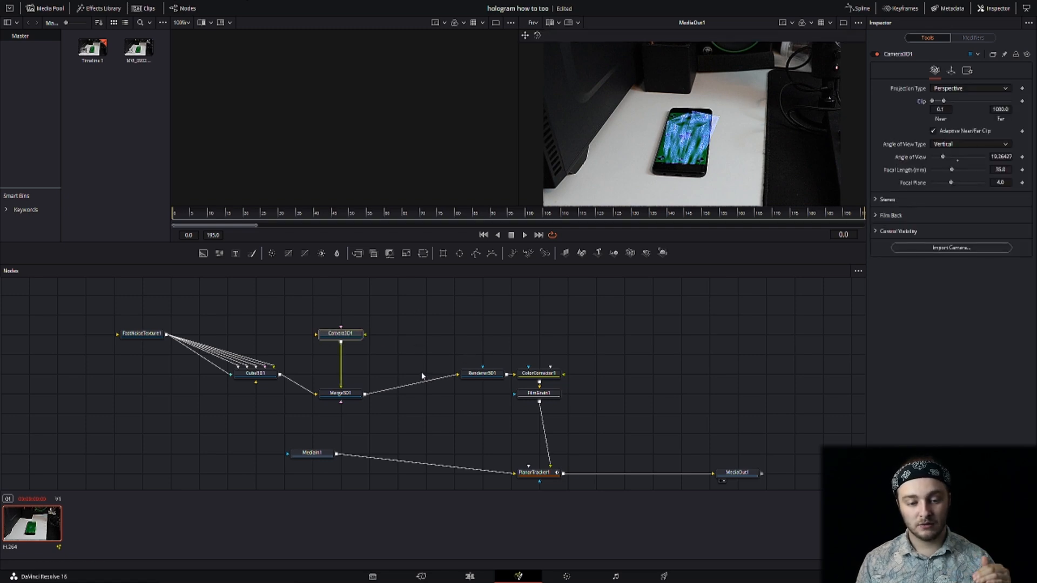
{"action": "left_click", "coordinate": [341, 394]}
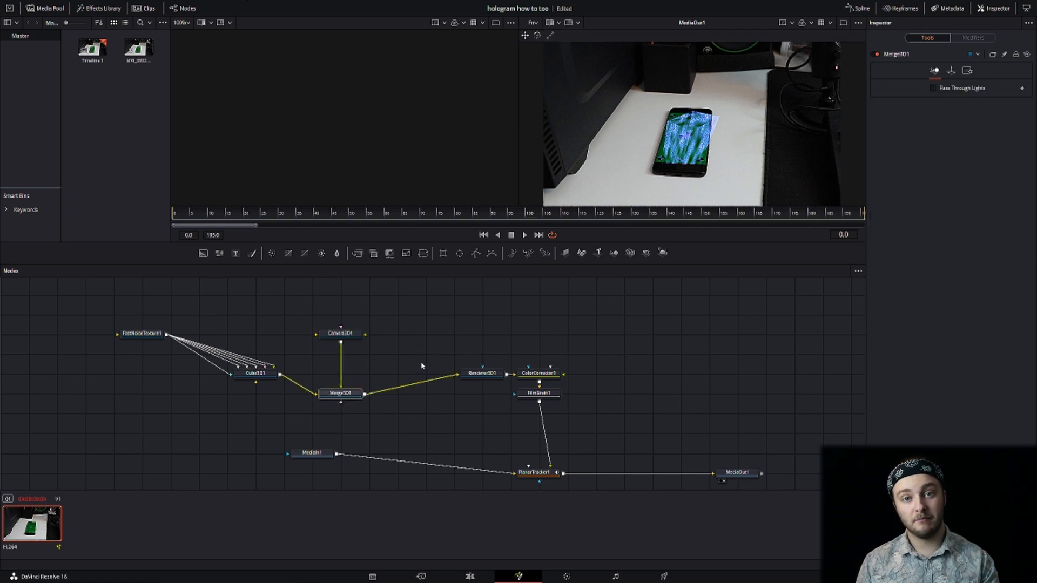
{"action": "left_click", "coordinate": [340, 334]}
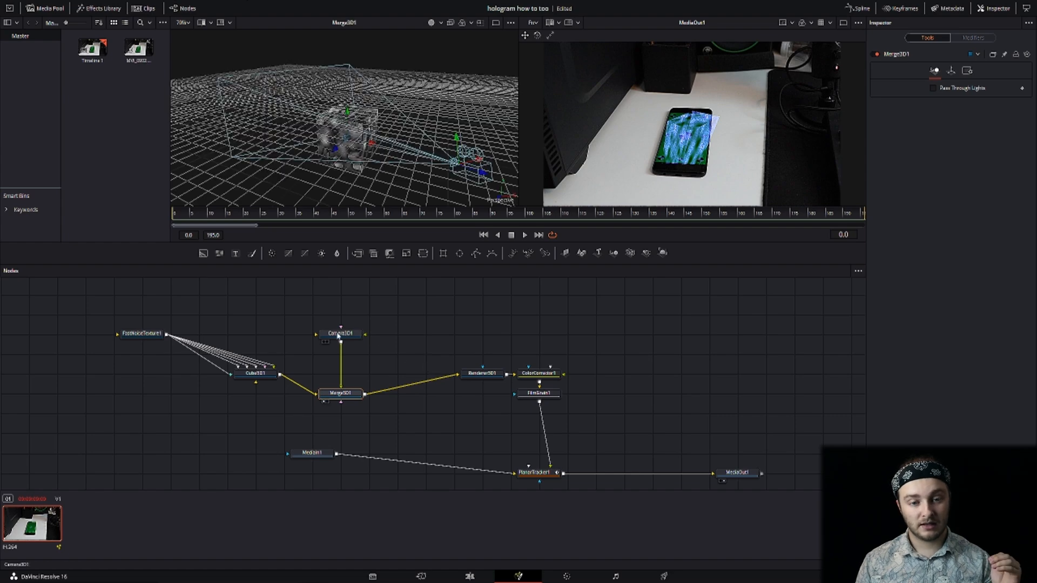
{"action": "left_click", "coordinate": [340, 334]}
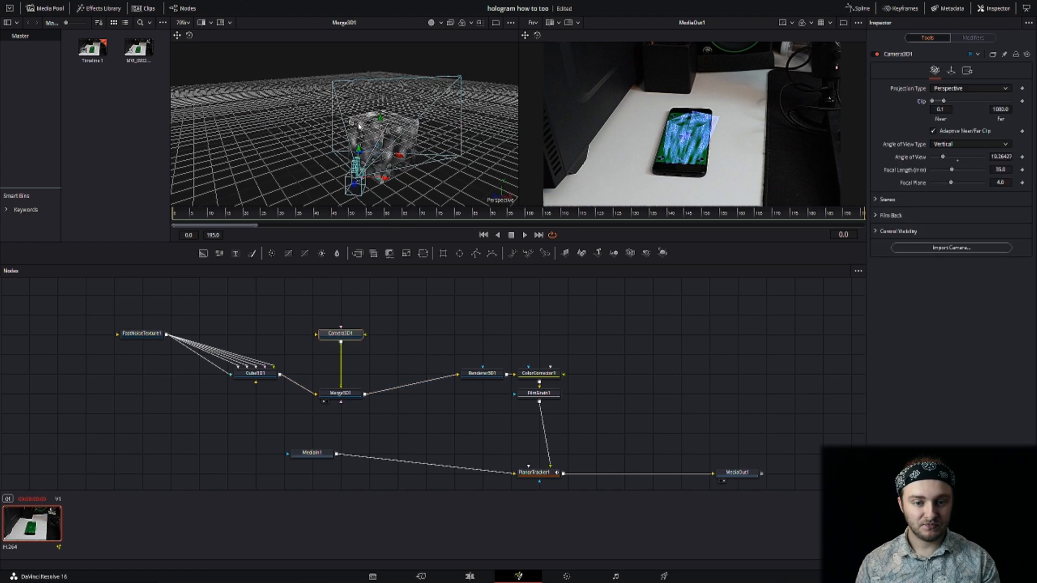
Select ColorCorrector1 and FilmGrain1 together, then Camera3D1 to show its transform settings.
{"action": "left_click_drag", "start_coordinate": [357, 132], "coordinate": [347, 152]}
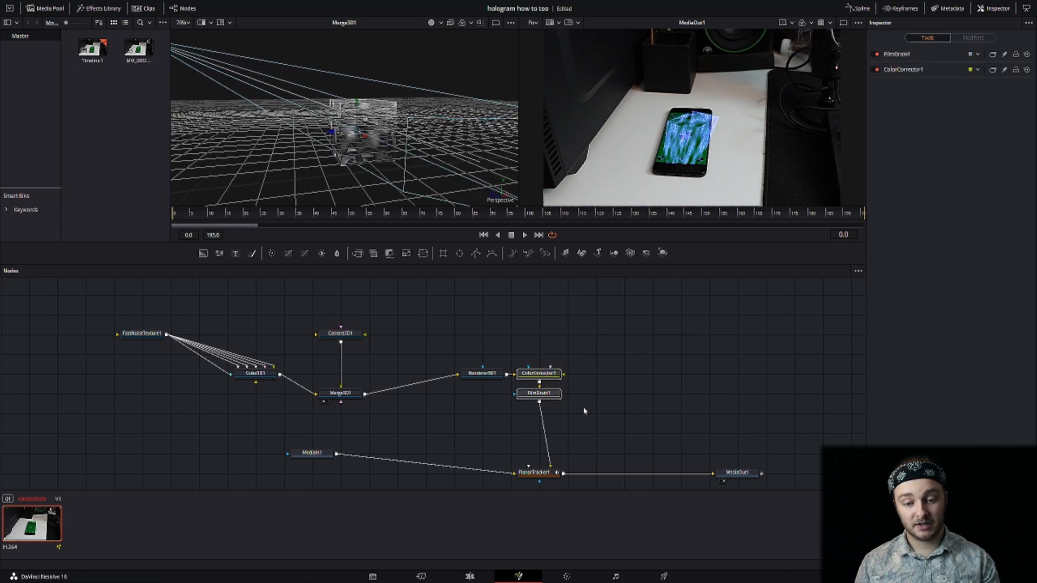
{"action": "left_click", "coordinate": [539, 394]}
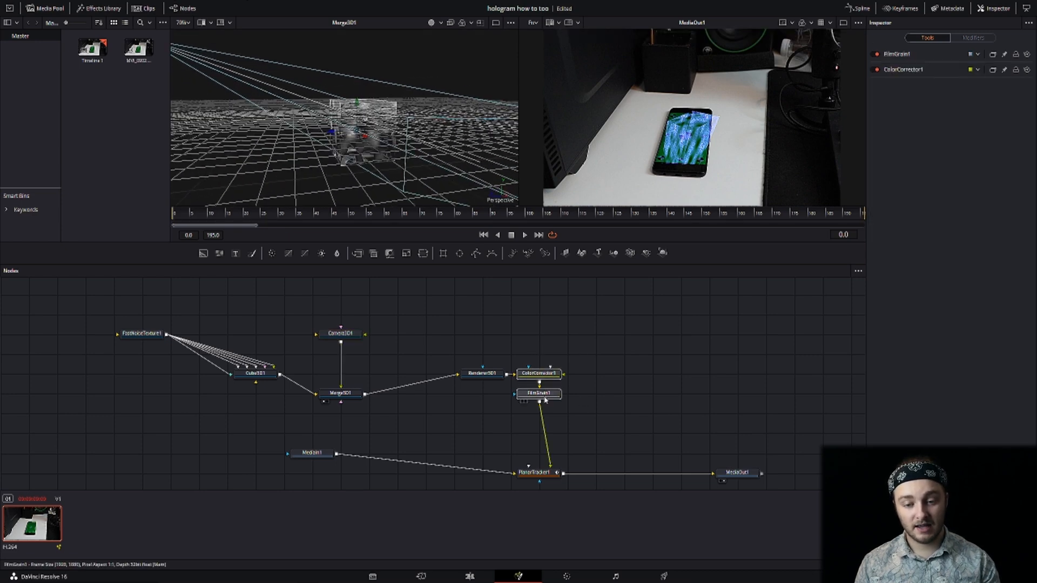
{"action": "left_click", "coordinate": [538, 374]}
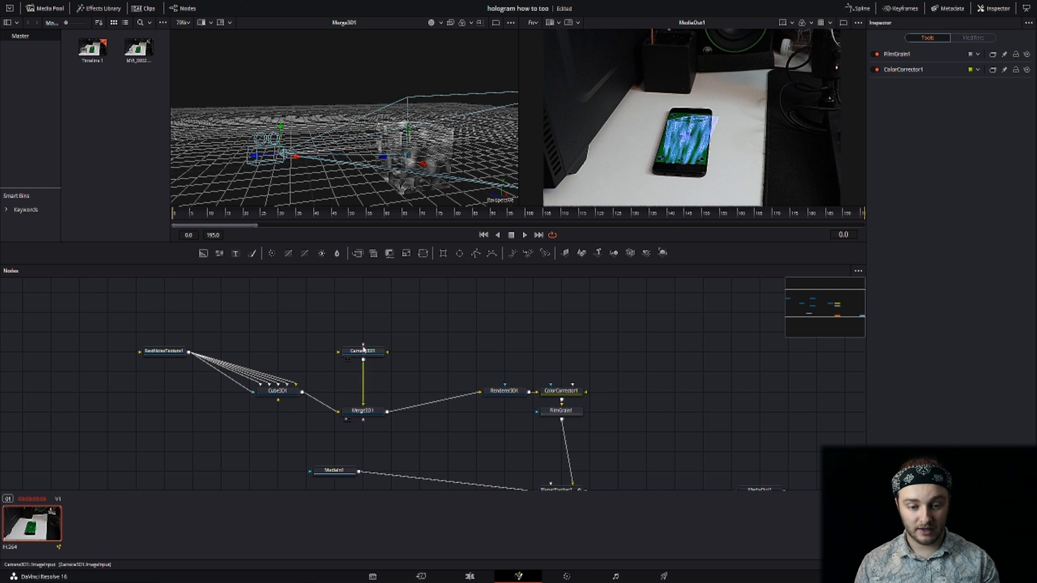
{"action": "left_click", "coordinate": [362, 351]}
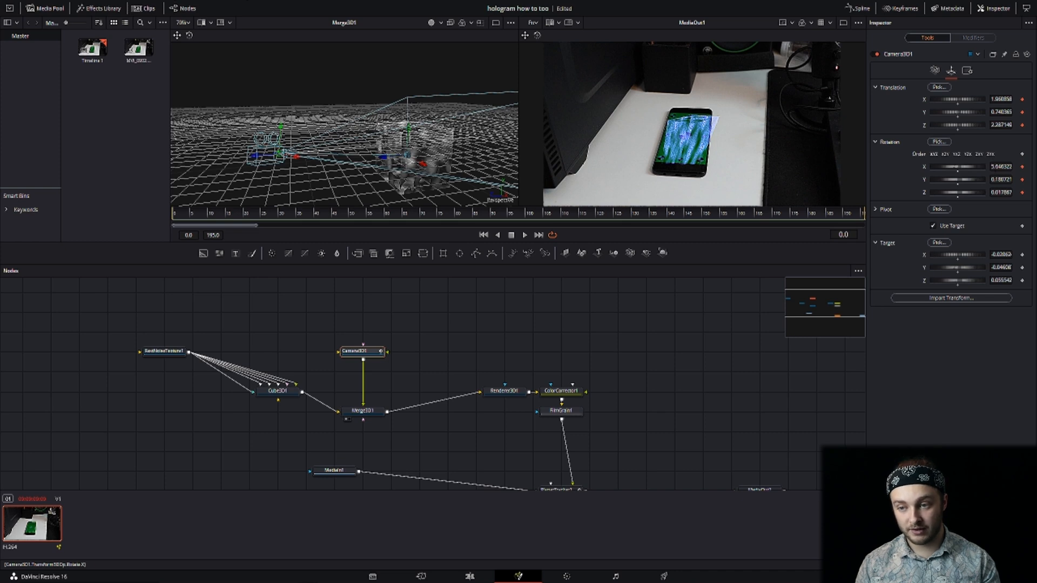
{"action": "mouse_move", "coordinate": [992, 210]}
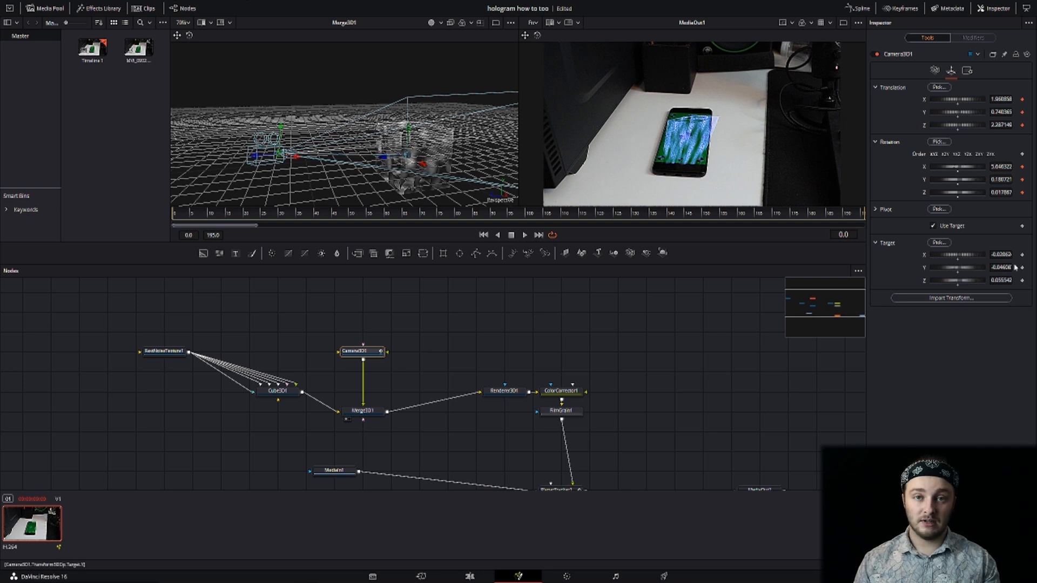
{"action": "mouse_move", "coordinate": [306, 159]}
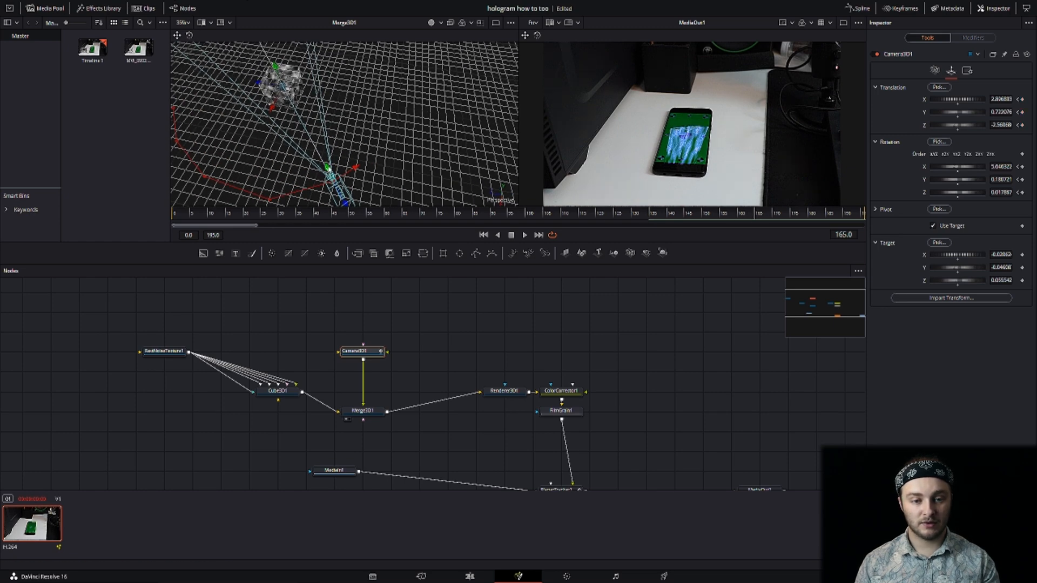
Drag the camera to a new position around the cube for the orbit path.
{"action": "left_click_drag", "start_coordinate": [330, 169], "coordinate": [370, 162]}
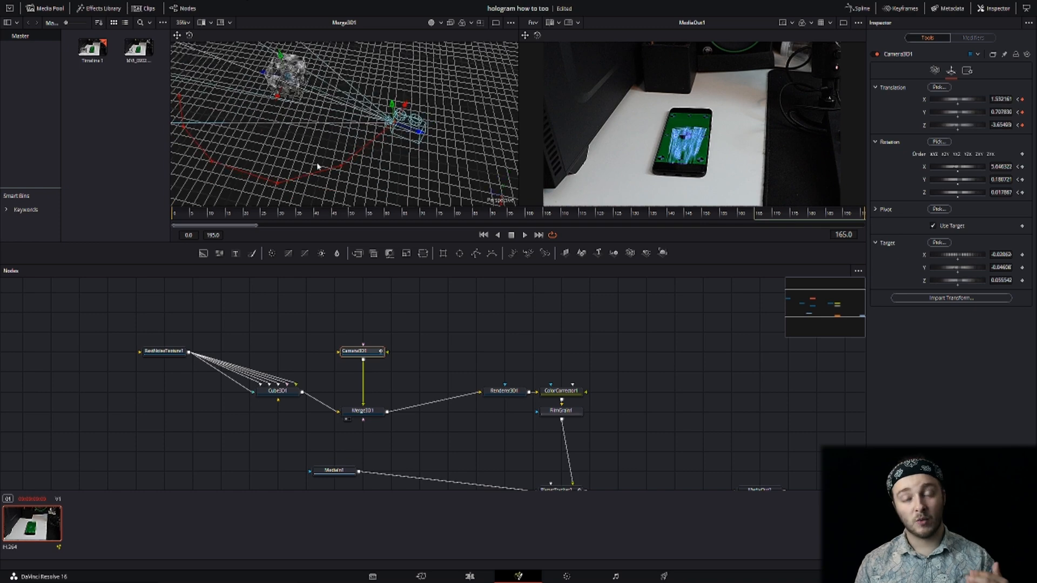
{"action": "mouse_move", "coordinate": [448, 206]}
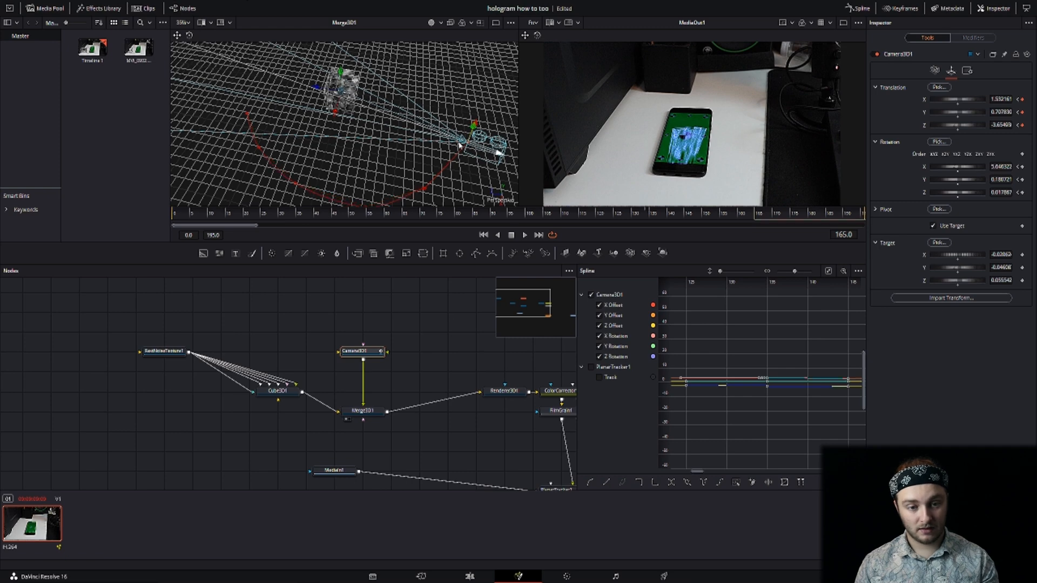
{"action": "mouse_move", "coordinate": [384, 164]}
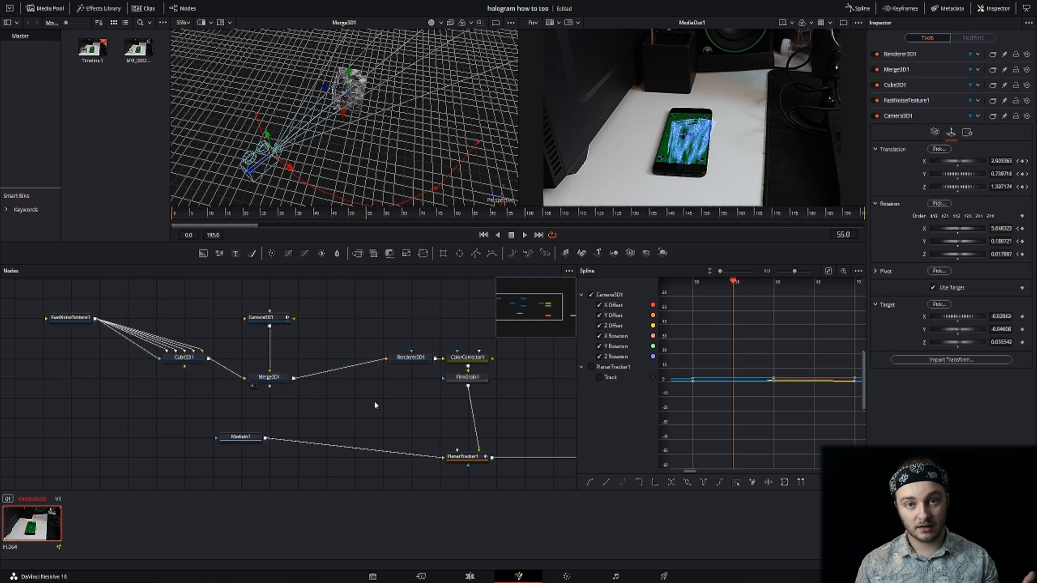
Select PlanarTracker1 to check the blue cube standing upright on the phone.
{"action": "left_click", "coordinate": [466, 457]}
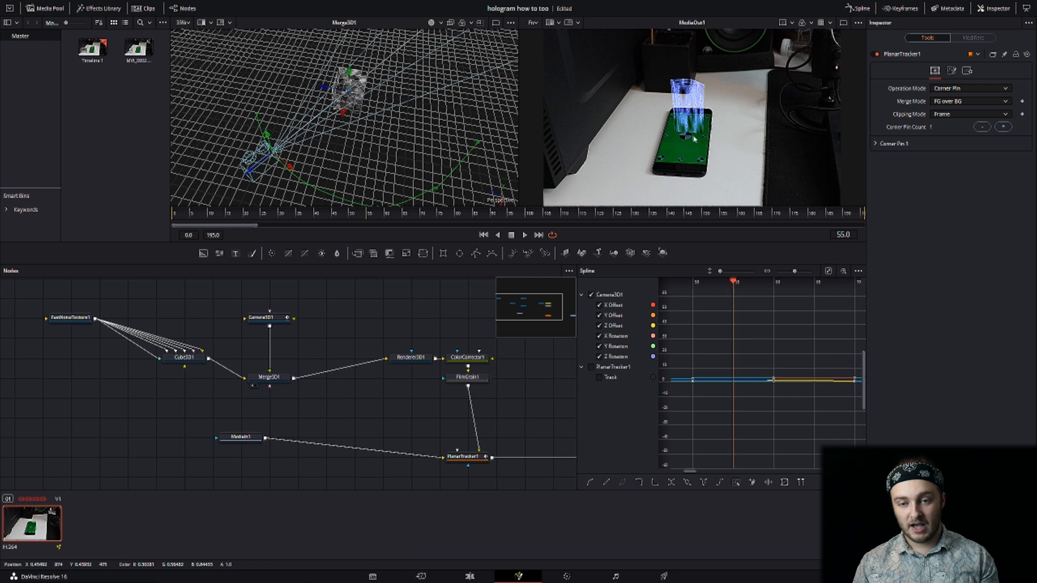
{"action": "mouse_move", "coordinate": [263, 337]}
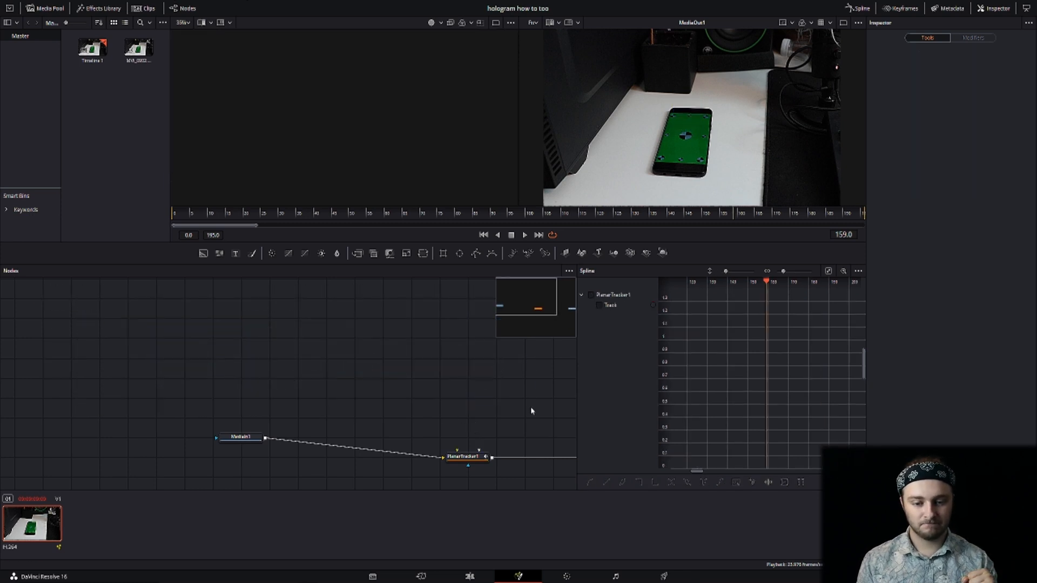
Select PlanarTracker1 and move it higher in the node graph.
{"action": "left_click", "coordinate": [465, 456]}
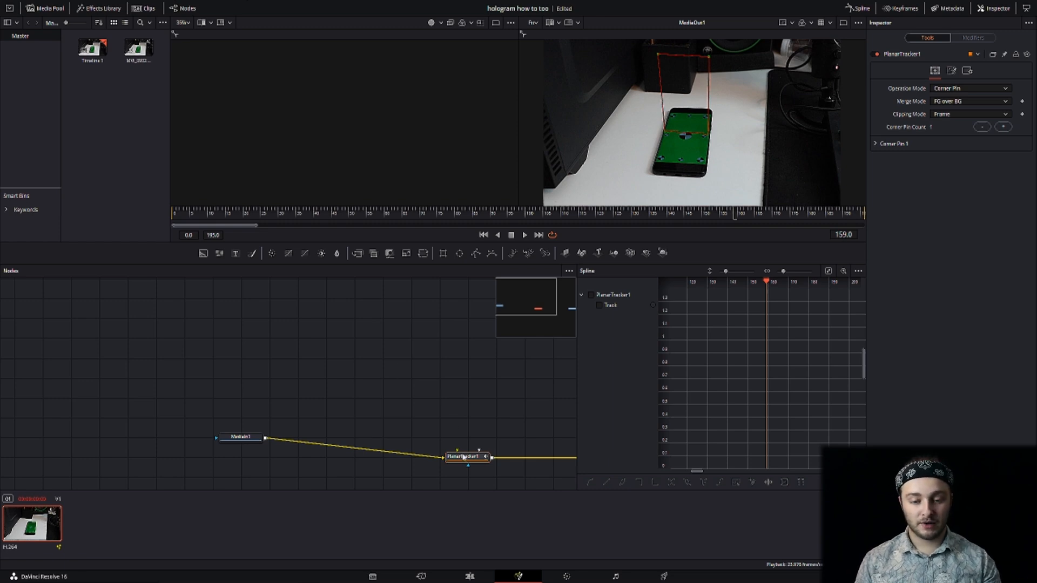
{"action": "left_click_drag", "start_coordinate": [466, 456], "coordinate": [410, 416]}
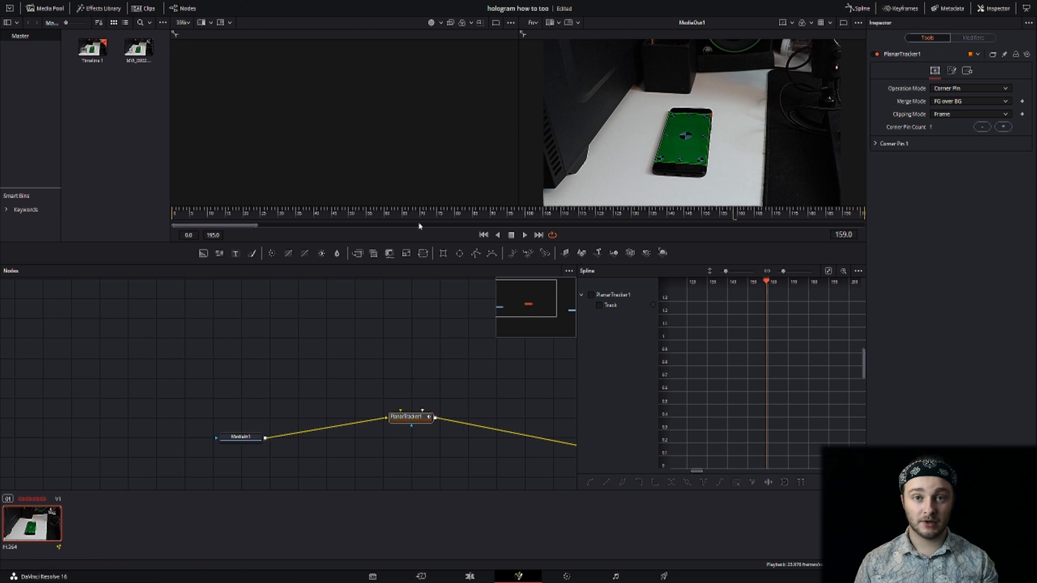
{"action": "mouse_move", "coordinate": [103, 154]}
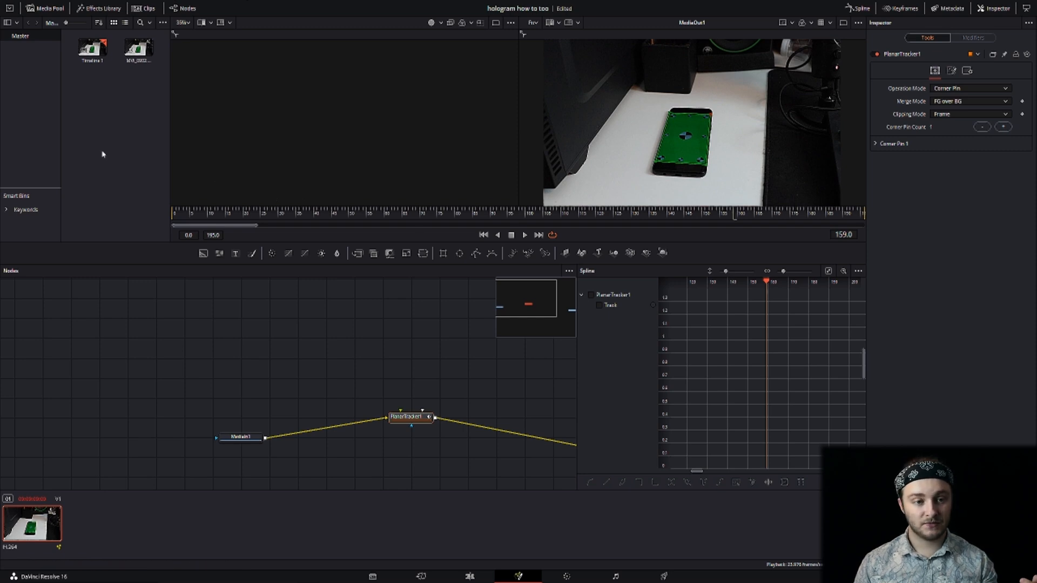
Import the screenshot JPG via the Media Pool and connect it to PlanarTracker1.
{"action": "right_click", "coordinate": [103, 154]}
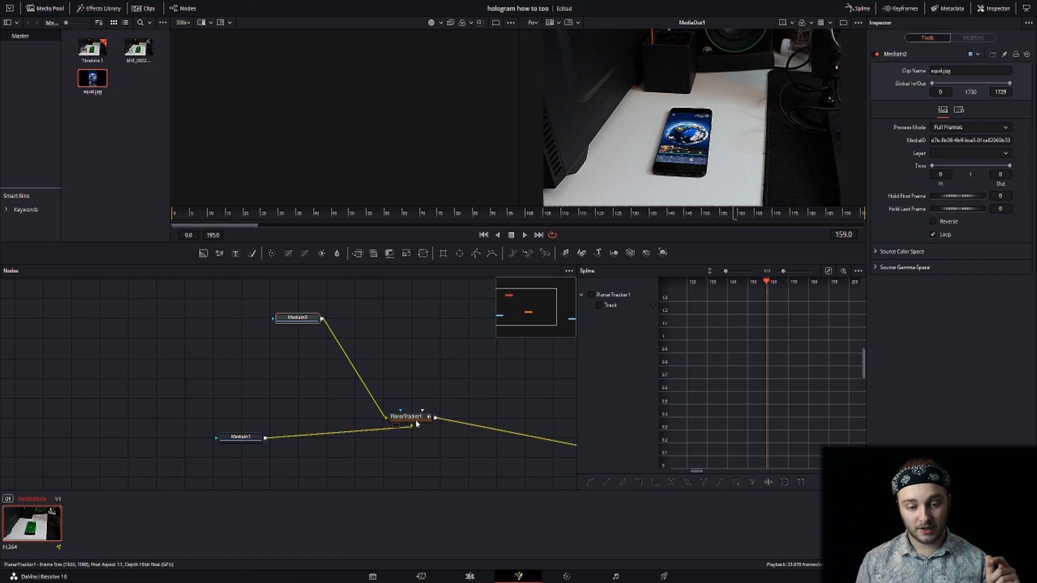
{"action": "left_click", "coordinate": [409, 417]}
{"action": "type", "text": "trans"}
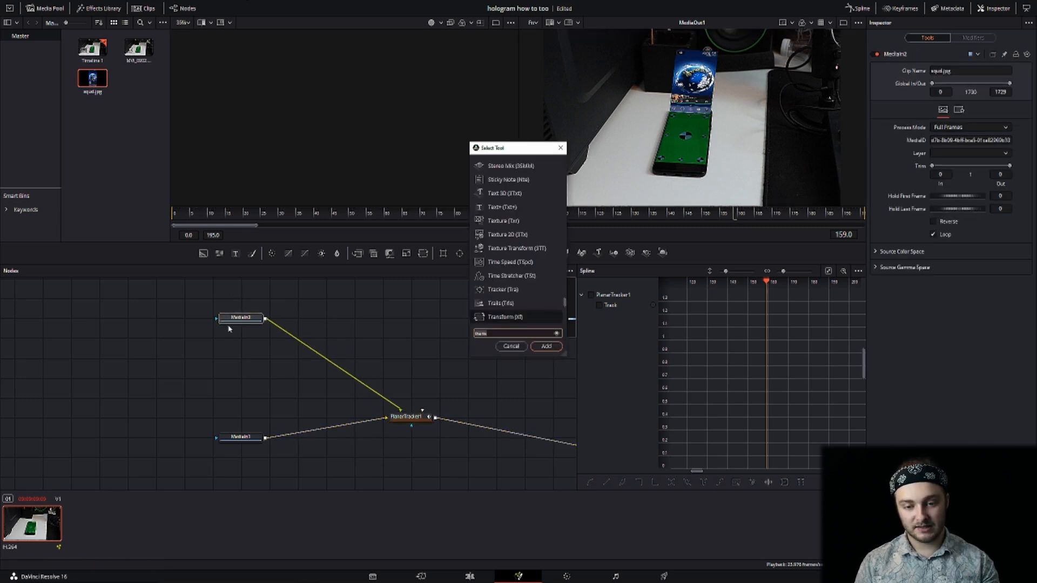
Add Film Grain and Color Corrector nodes after MediaIn2, tinting the screenshot blue.
{"action": "type", "text": "film"}
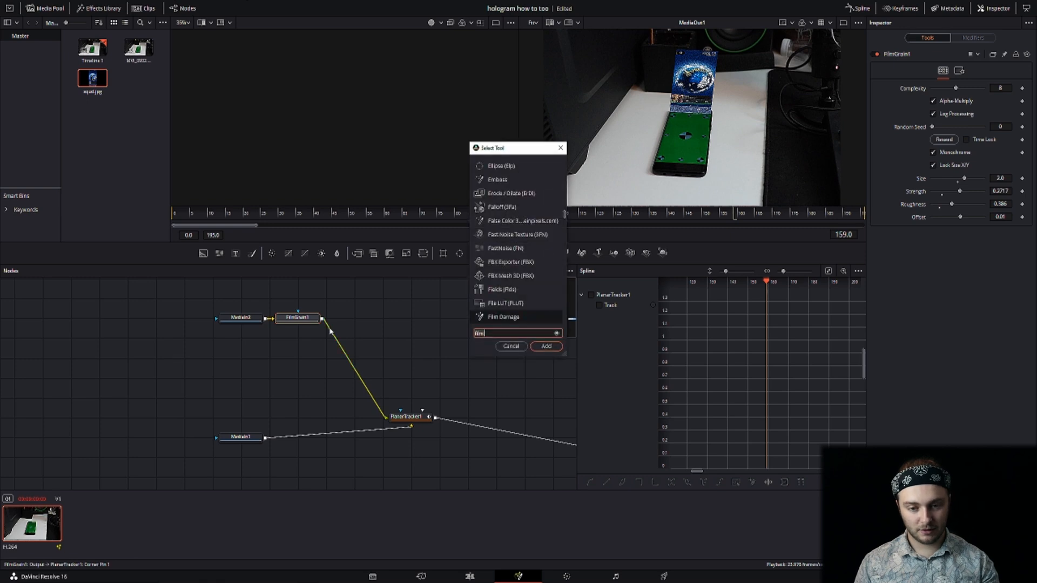
{"action": "type", "text": "color"}
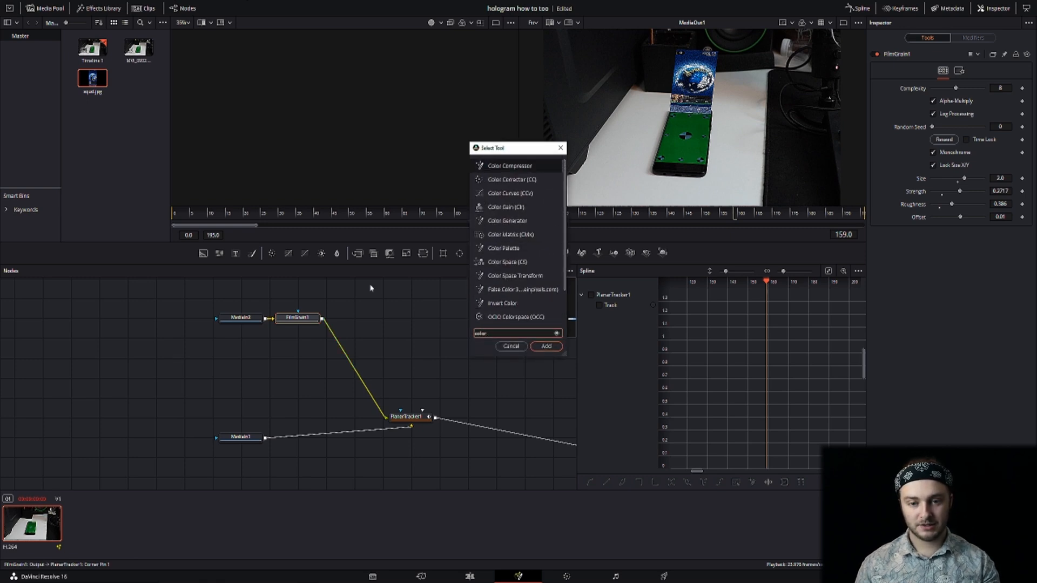
{"action": "type", "text": "Color Corrector"}
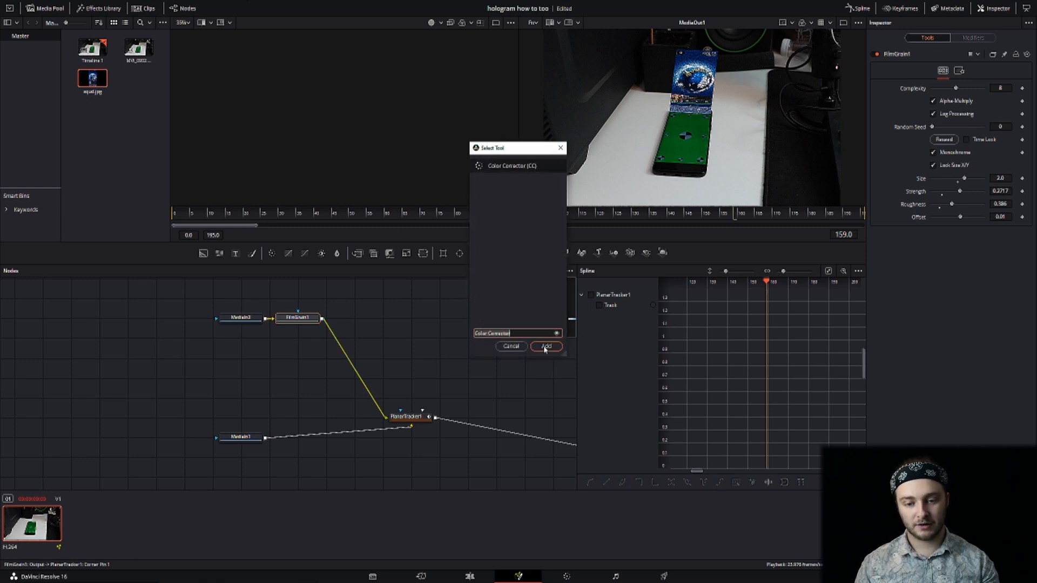
{"action": "left_click", "coordinate": [545, 347]}
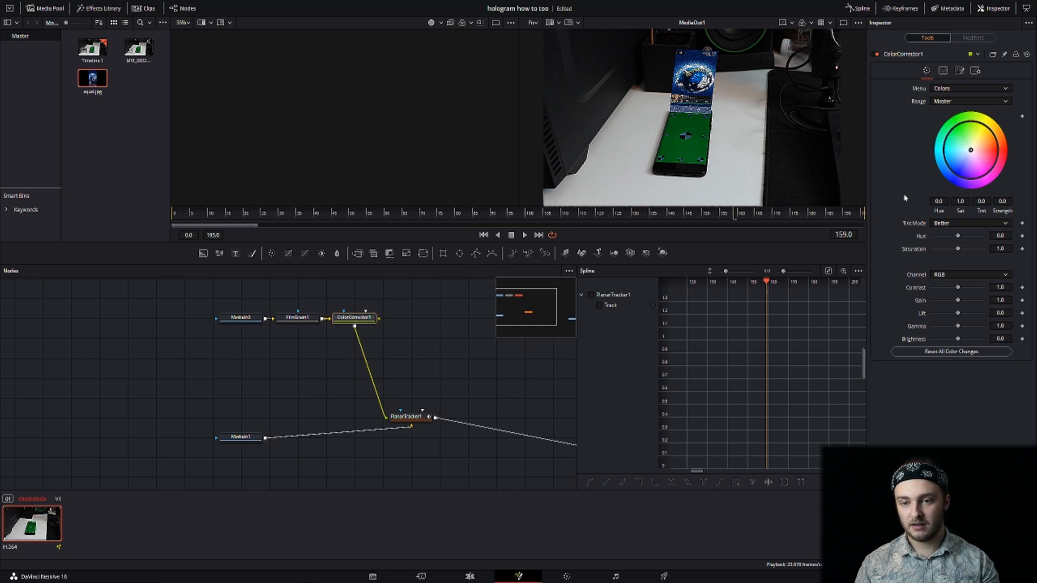
{"action": "left_click_drag", "start_coordinate": [970, 149], "coordinate": [957, 174]}
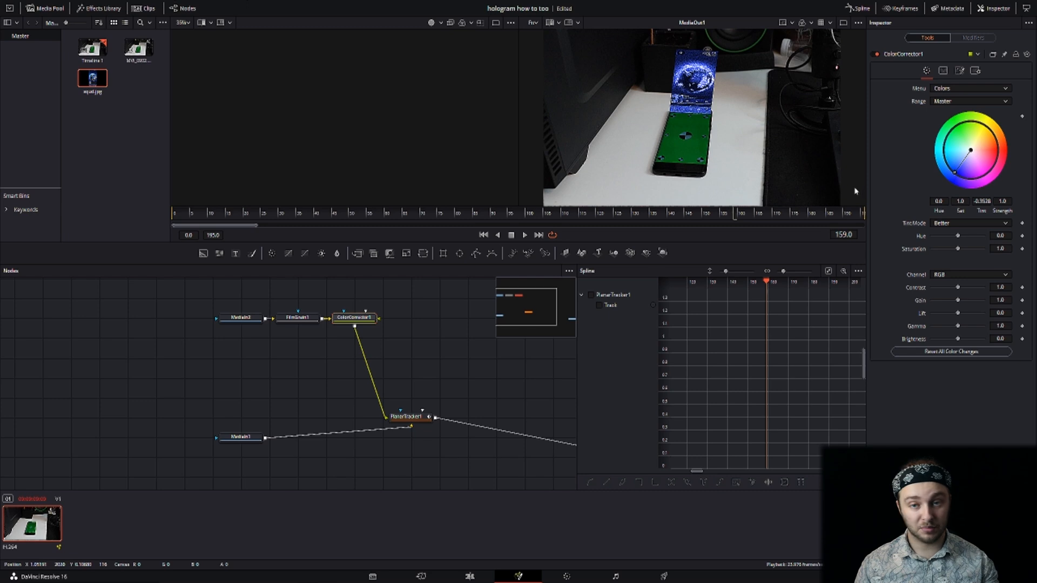
{"action": "left_click", "coordinate": [409, 417]}
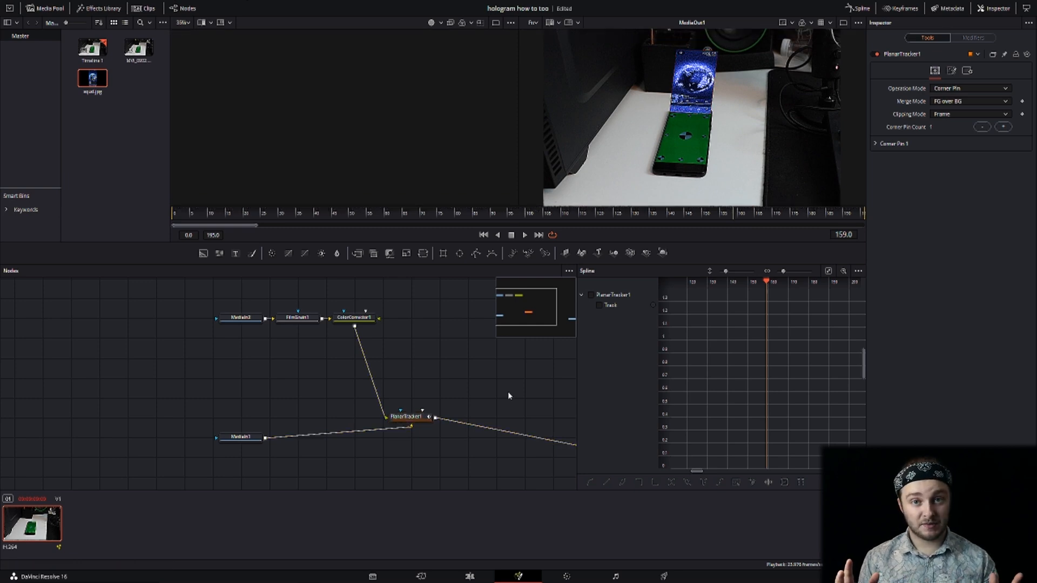
Lower PlanarTracker1's Blend to about 0.7 and check the result on another frame.
{"action": "left_click", "coordinate": [408, 417]}
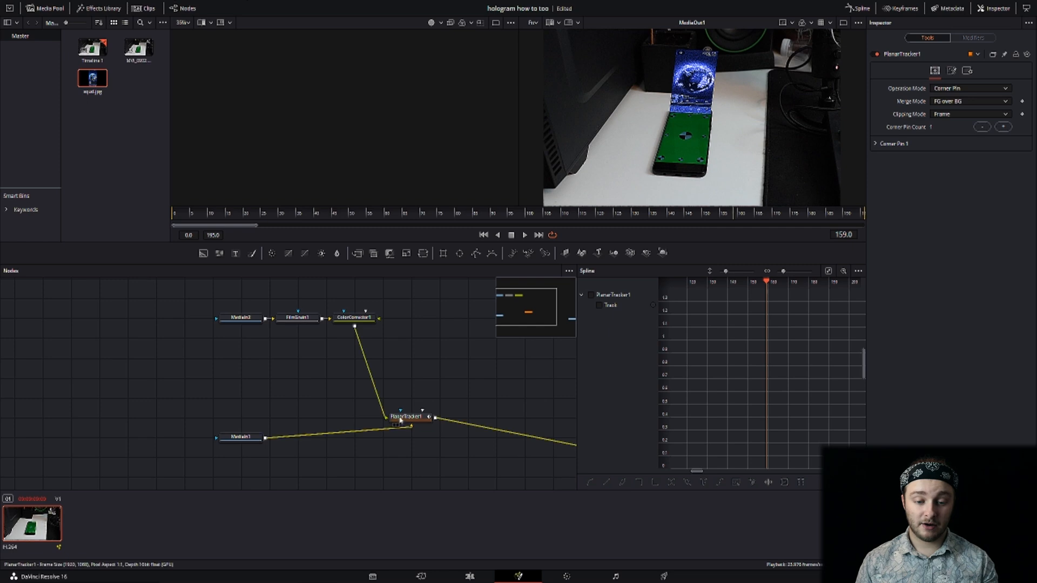
{"action": "left_click", "coordinate": [409, 417]}
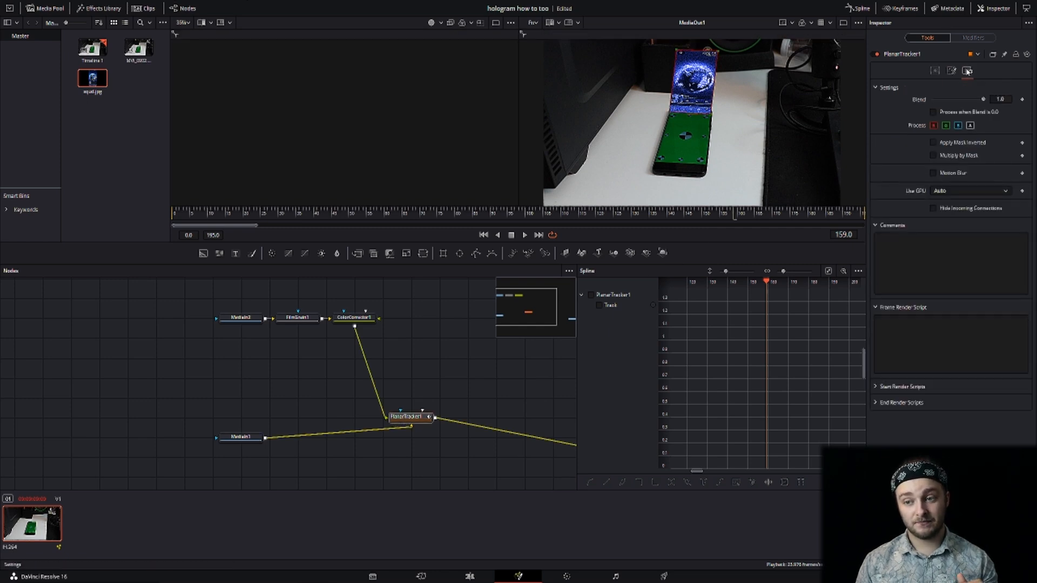
{"action": "left_click_drag", "start_coordinate": [1000, 100], "coordinate": [972, 99]}
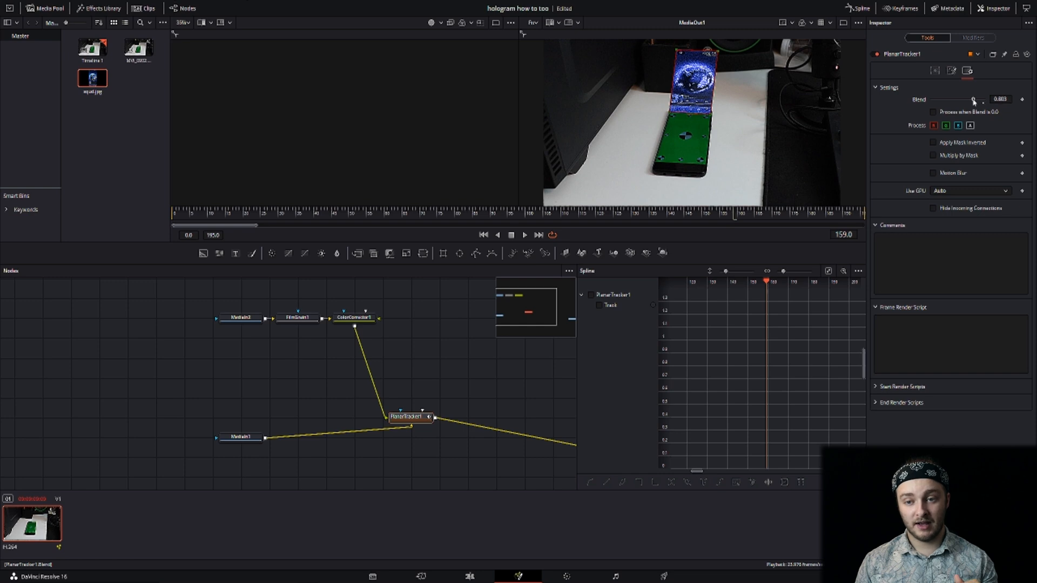
{"action": "left_click_drag", "start_coordinate": [973, 99], "coordinate": [969, 100]}
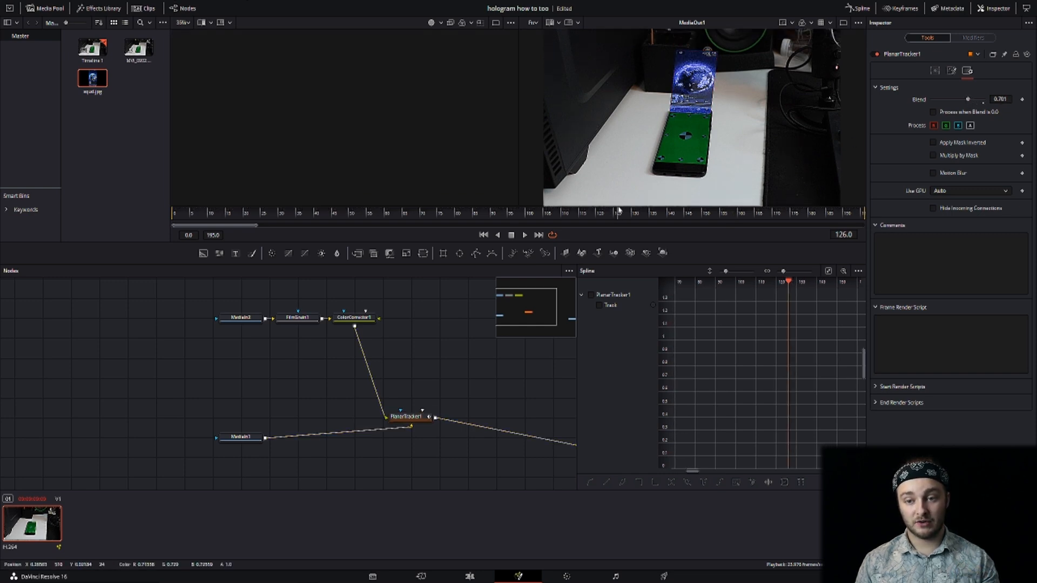
{"action": "left_click", "coordinate": [615, 212]}
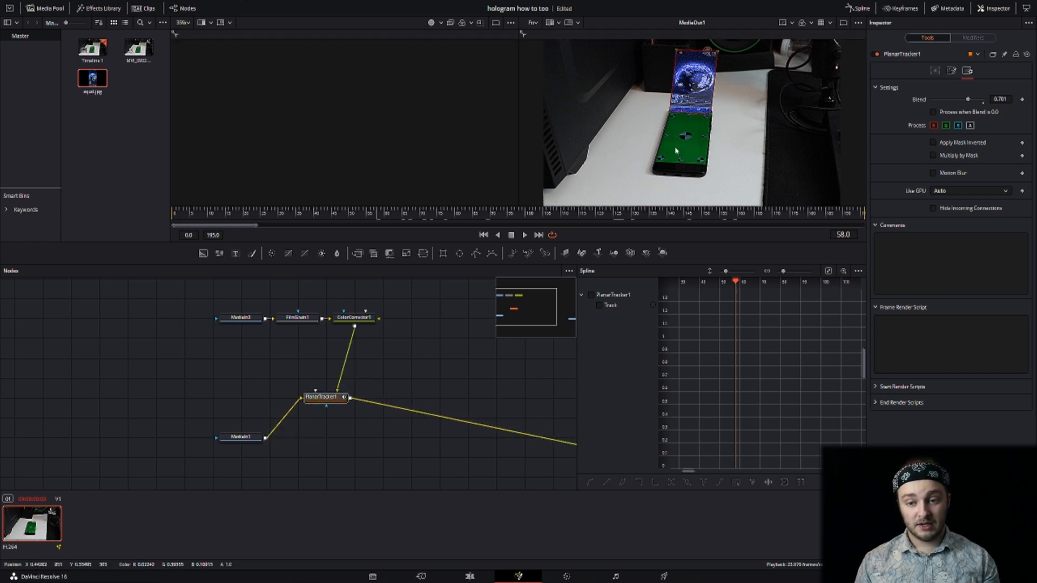
{"action": "left_click", "coordinate": [324, 397]}
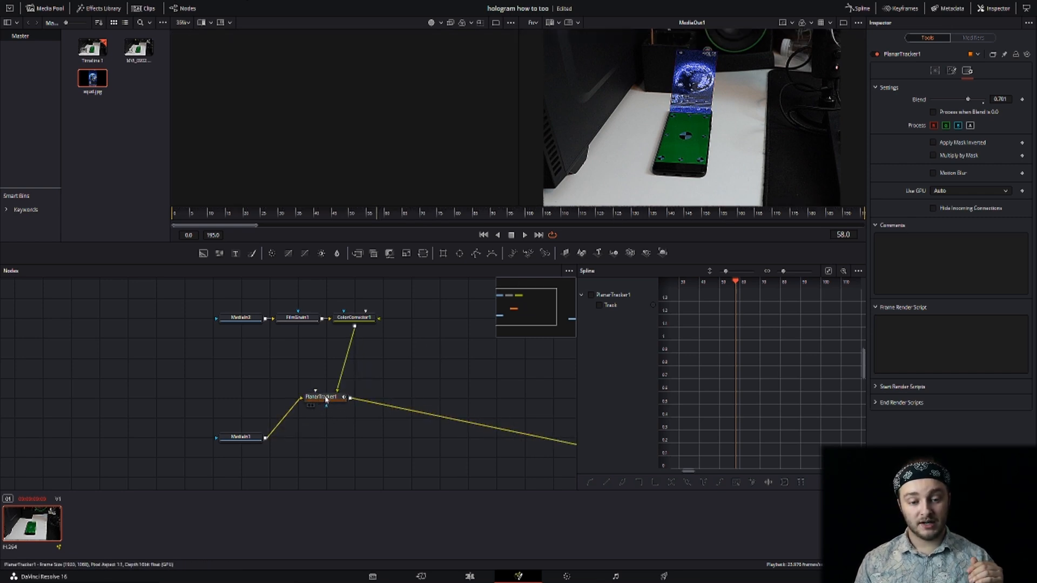
{"action": "left_click", "coordinate": [324, 397]}
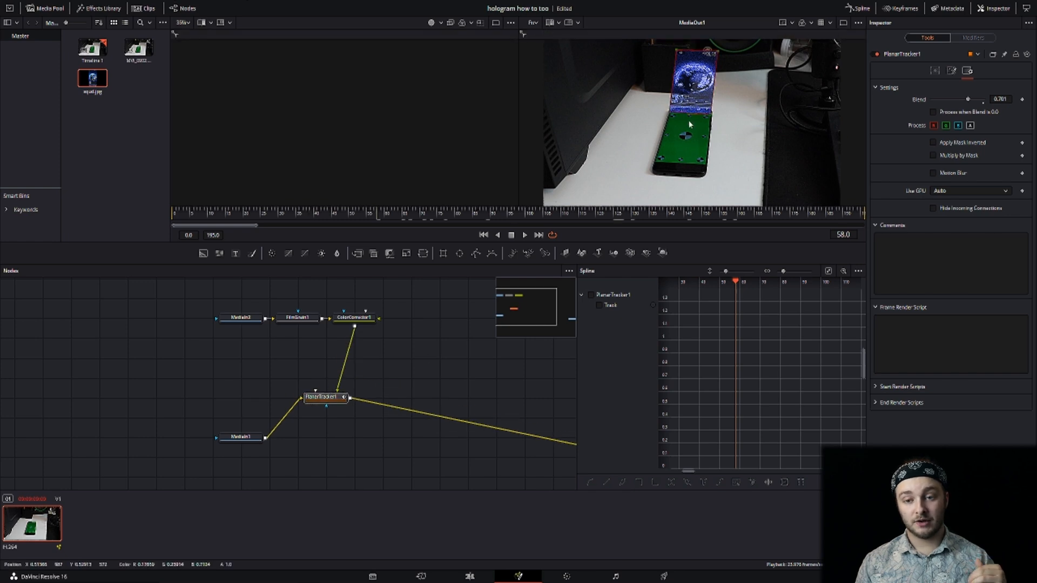